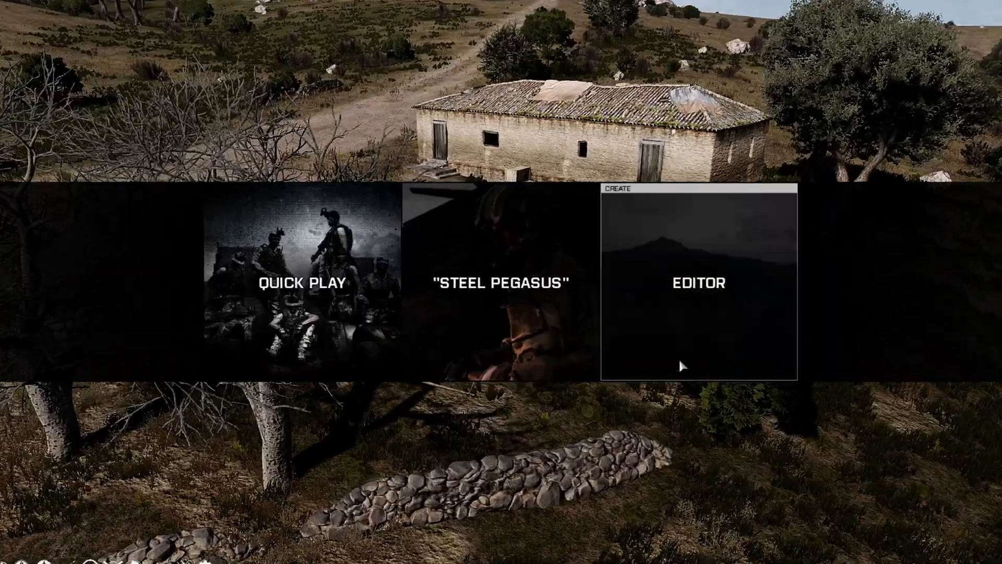
Start a new scenario, place a soldier near the crates and search the assets for 'ammo'
left_click(699, 283)
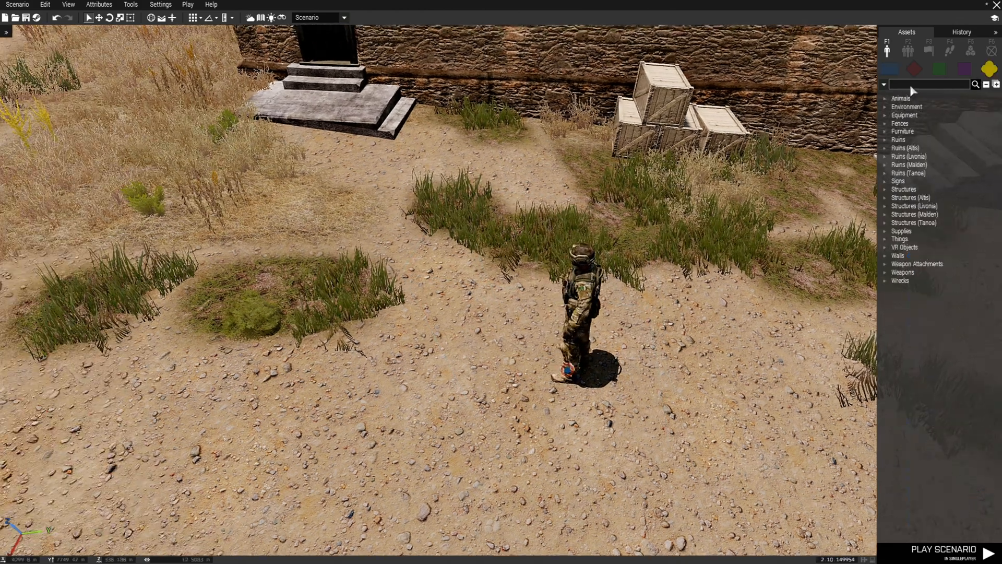
type("ammo")
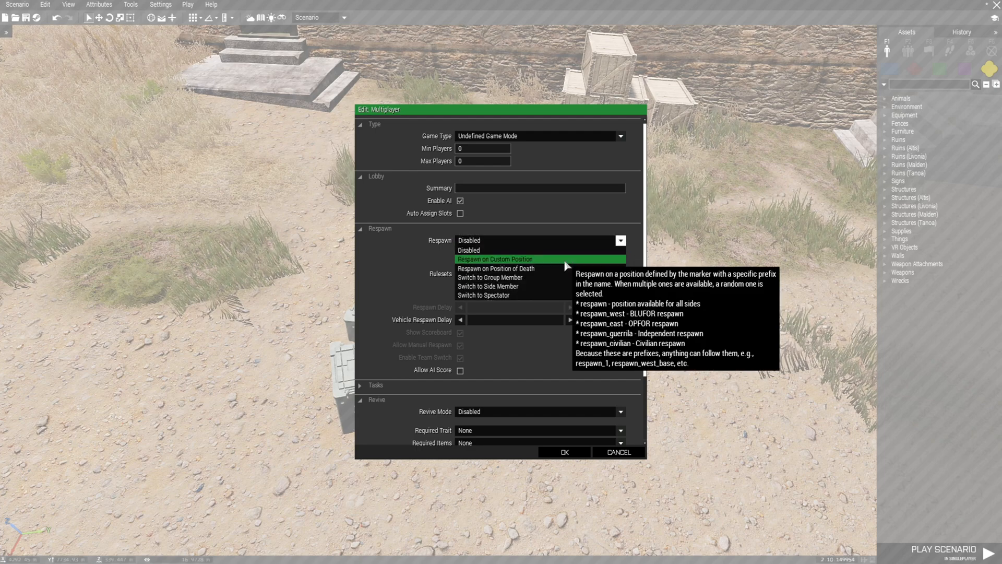
Set the multiplayer respawn type to Respawn on Custom Position
left_click(494, 259)
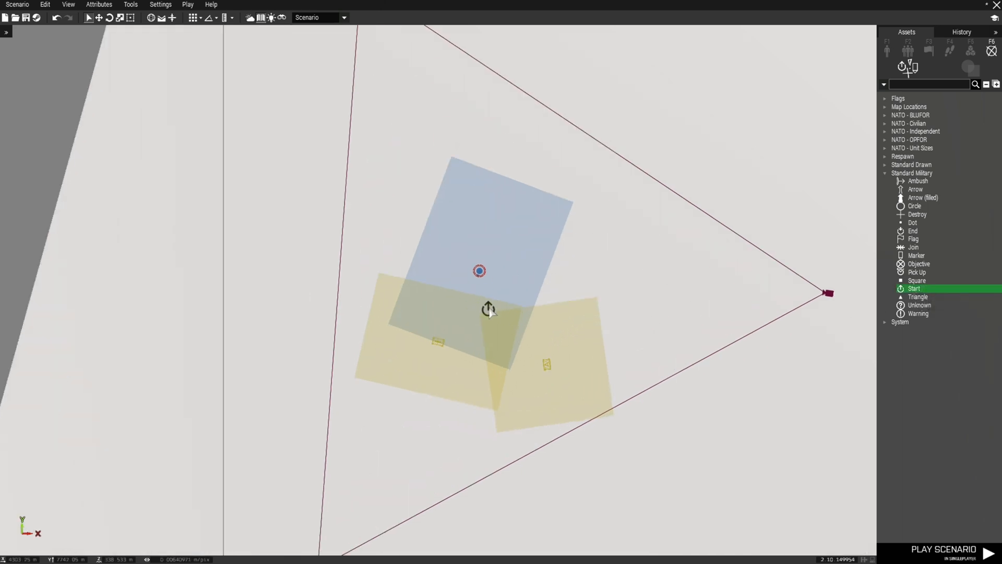
Name the Start marker respawn_west, colour it Blue and confirm
double_click(478, 271)
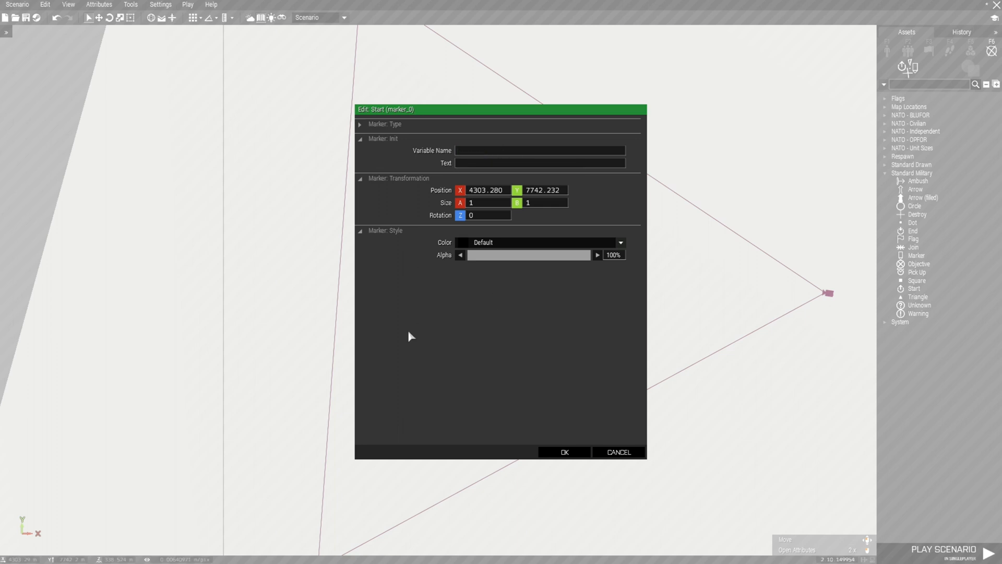
type("respawn_")
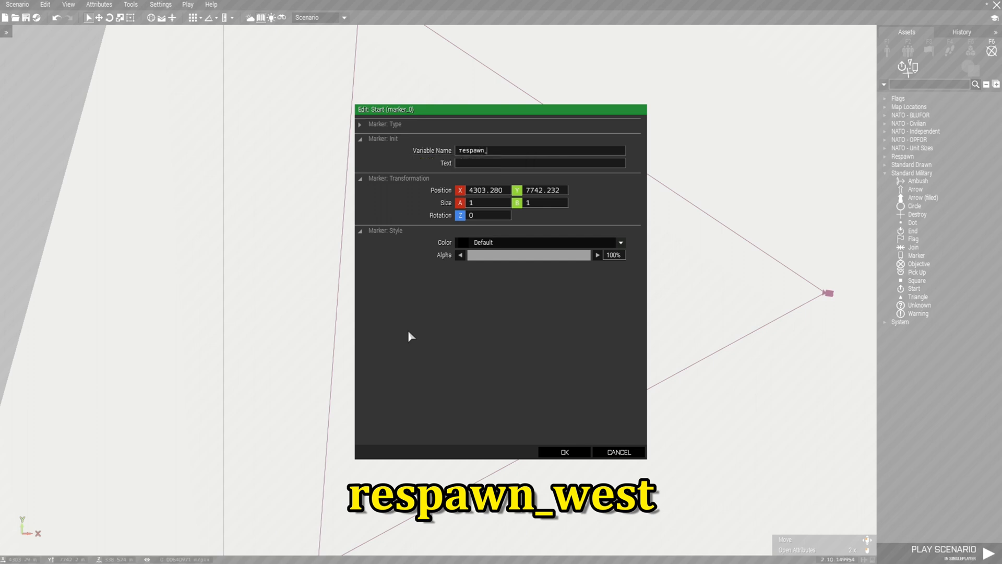
type("west")
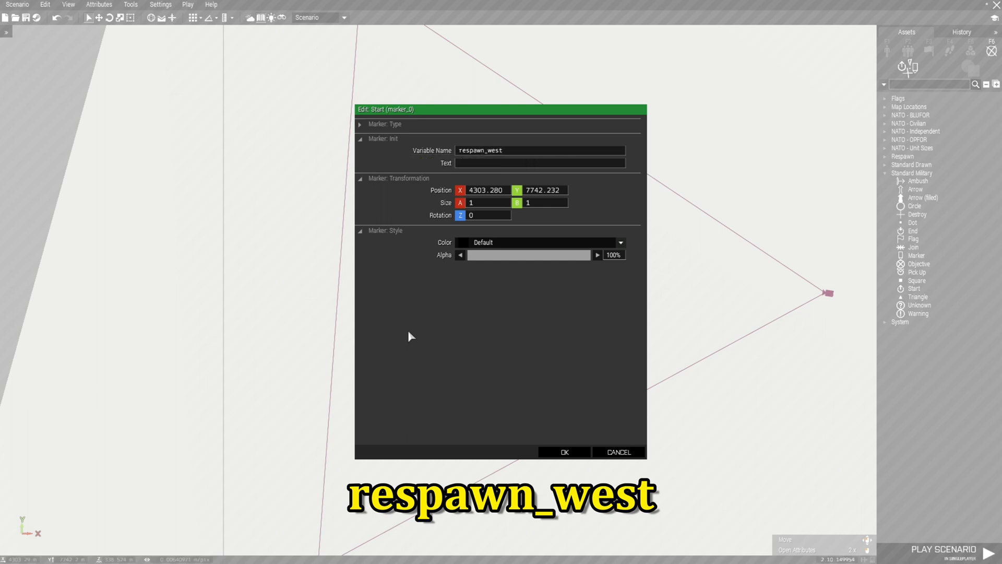
left_click(621, 242)
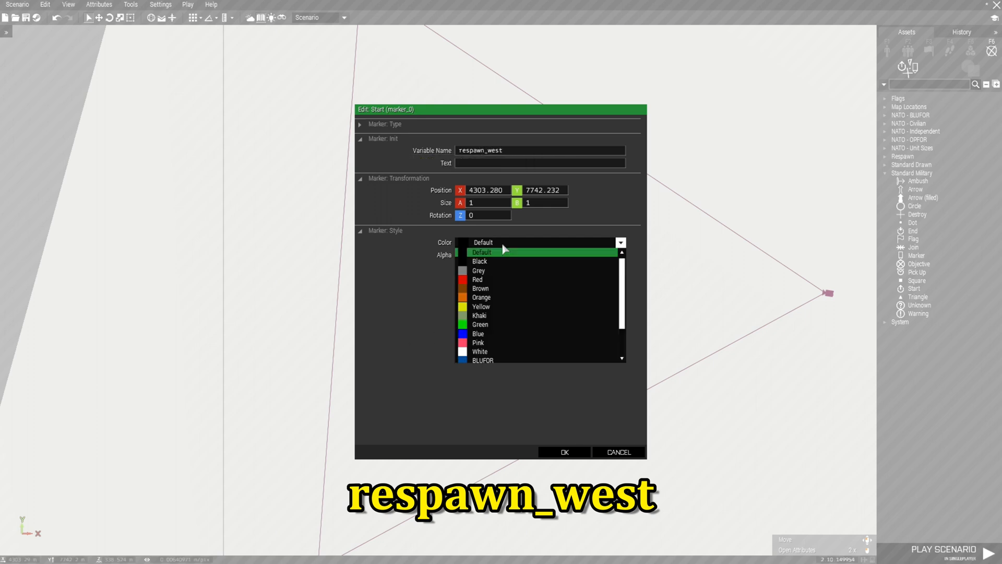
left_click(478, 334)
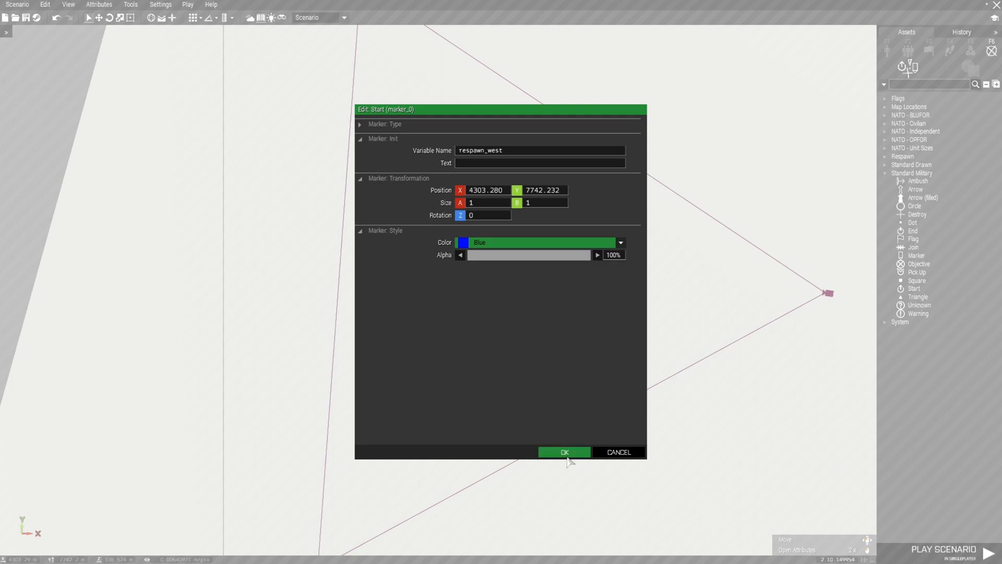
left_click(565, 451)
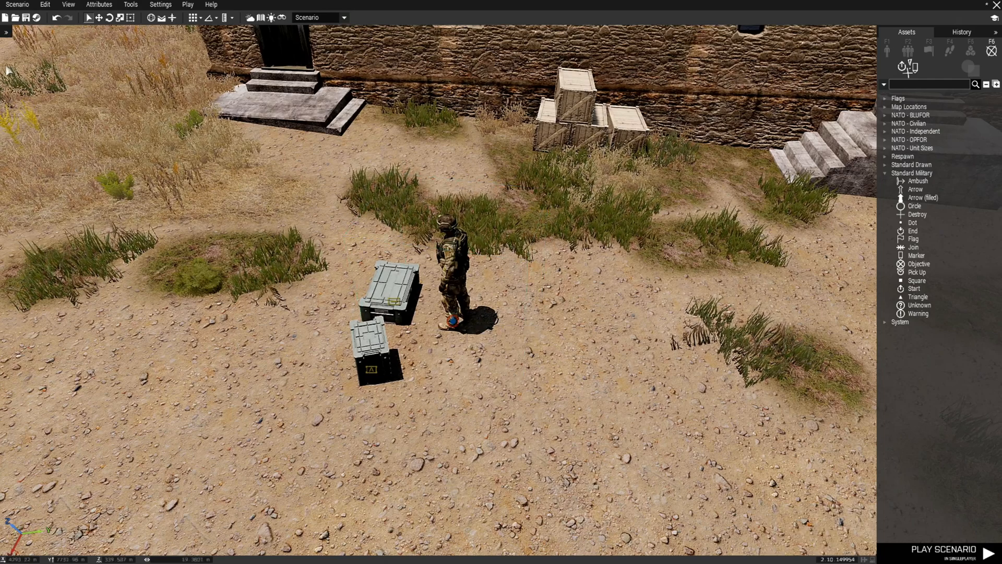
Save the scenario as Save_Loadout_onrespawn in the Malden missions folder
left_click(26, 20)
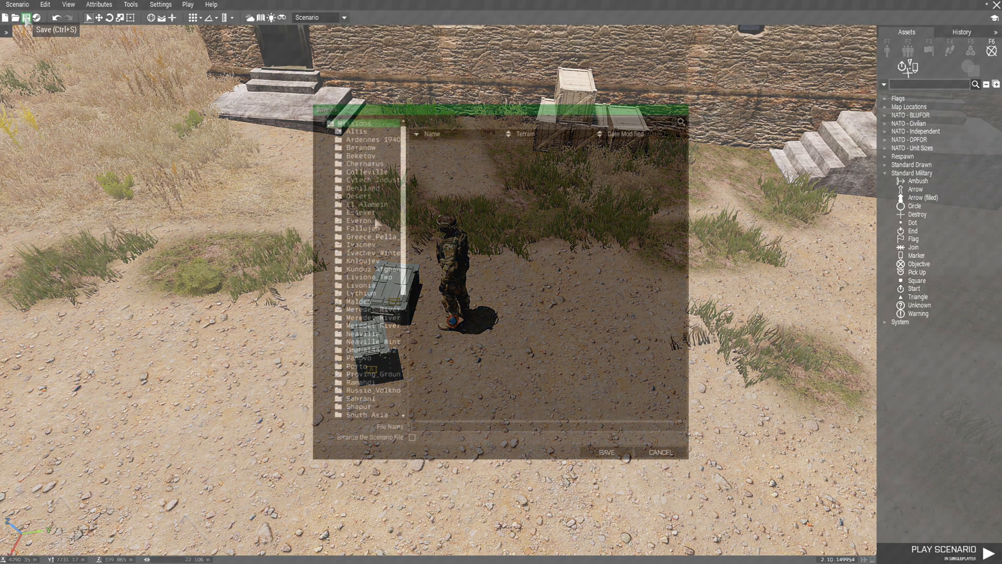
left_click(359, 300)
type("Save_Loadout_")
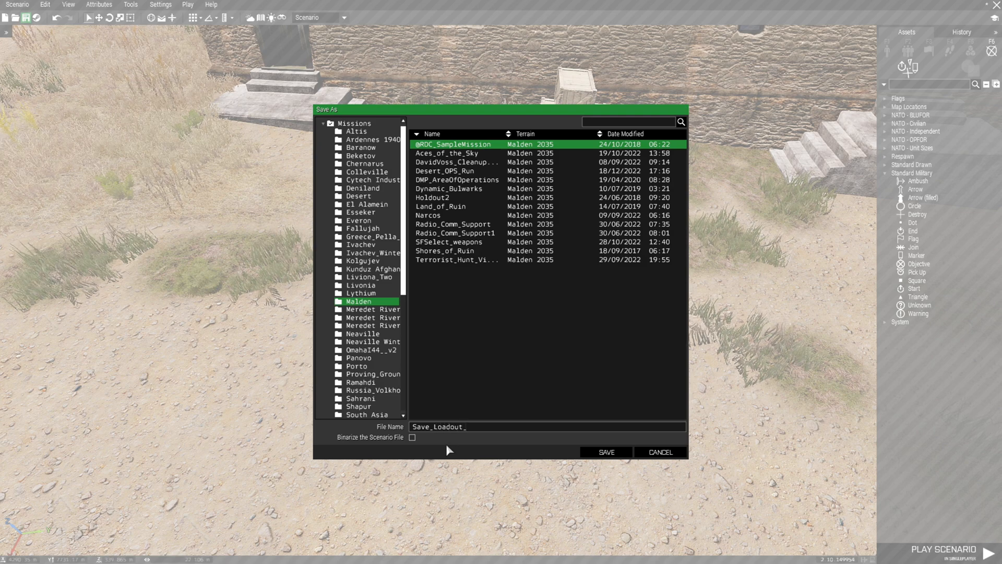
left_click(607, 451)
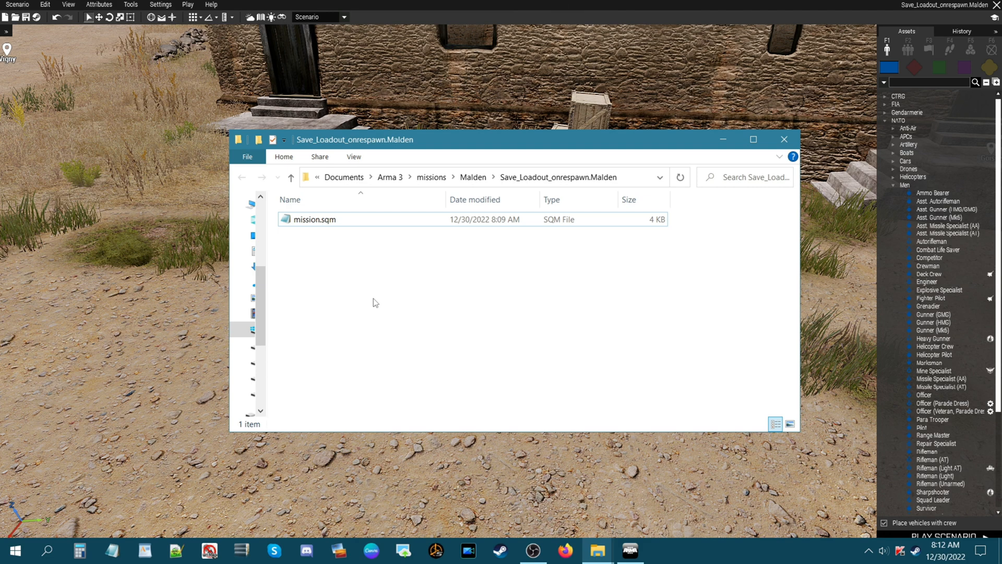
mouse_move(337, 334)
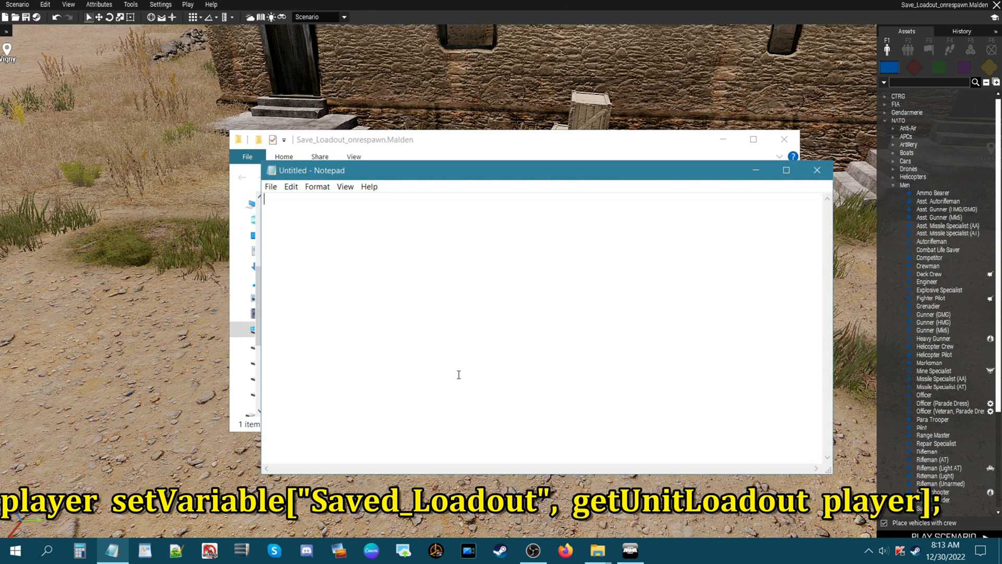
Write player setVariable["Saved_Loadout", getUnitLoadout player]; into the note
type("player s")
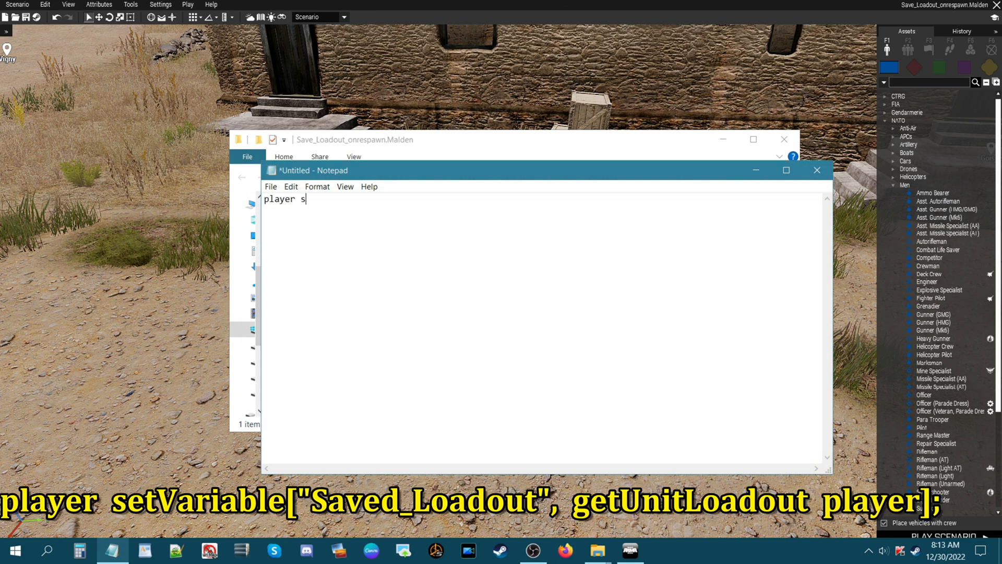
type("etVariab")
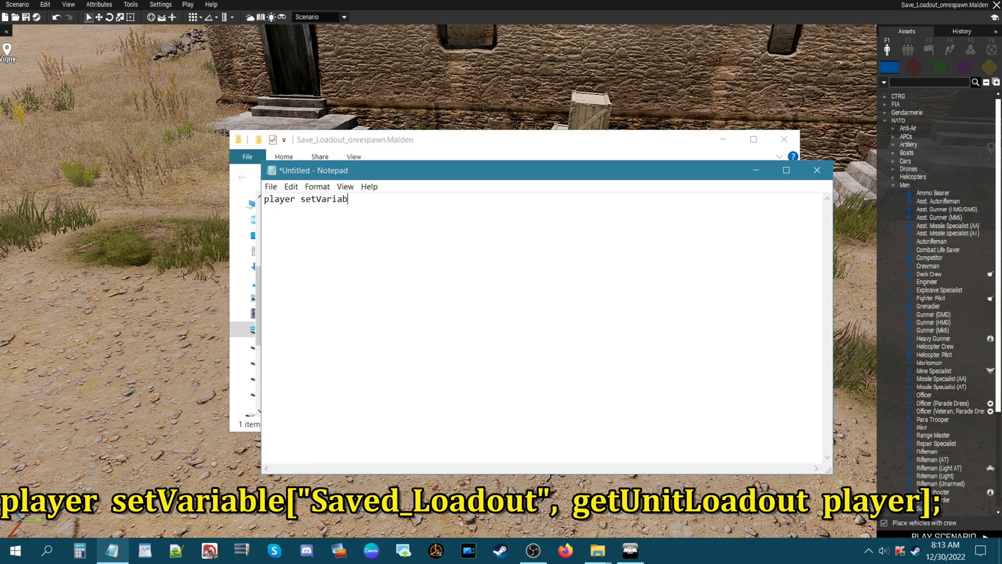
type("le[")
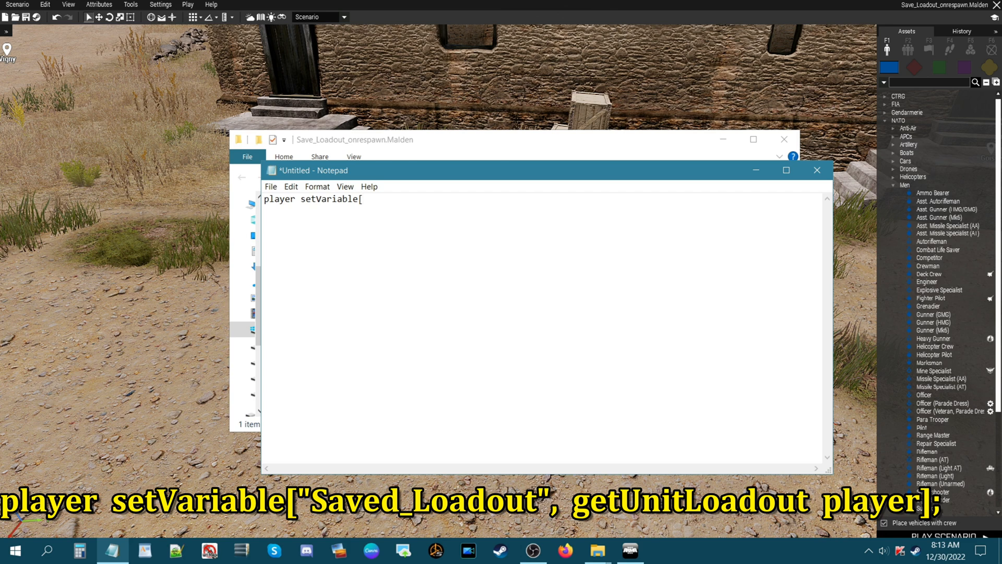
type("\"")
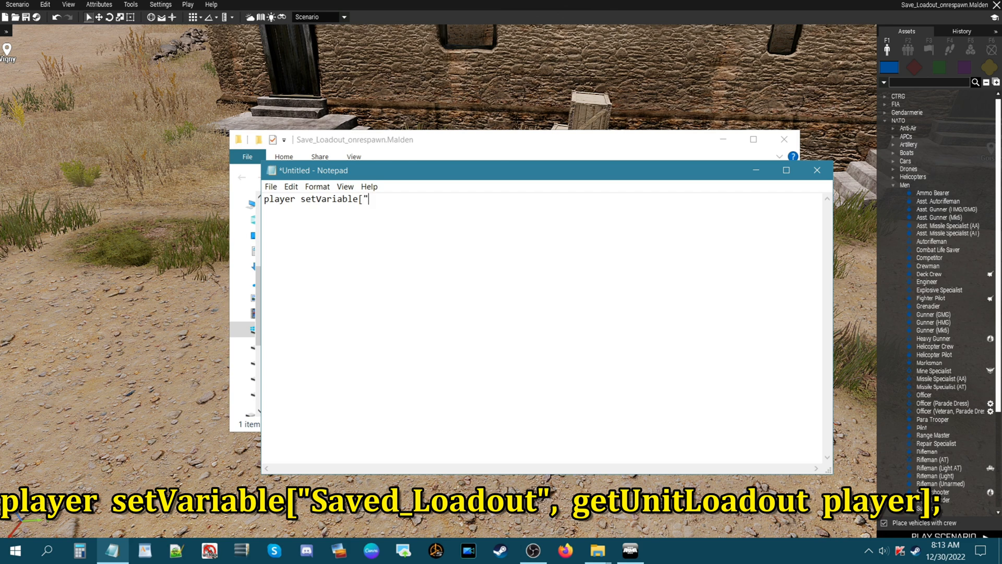
type("Sav")
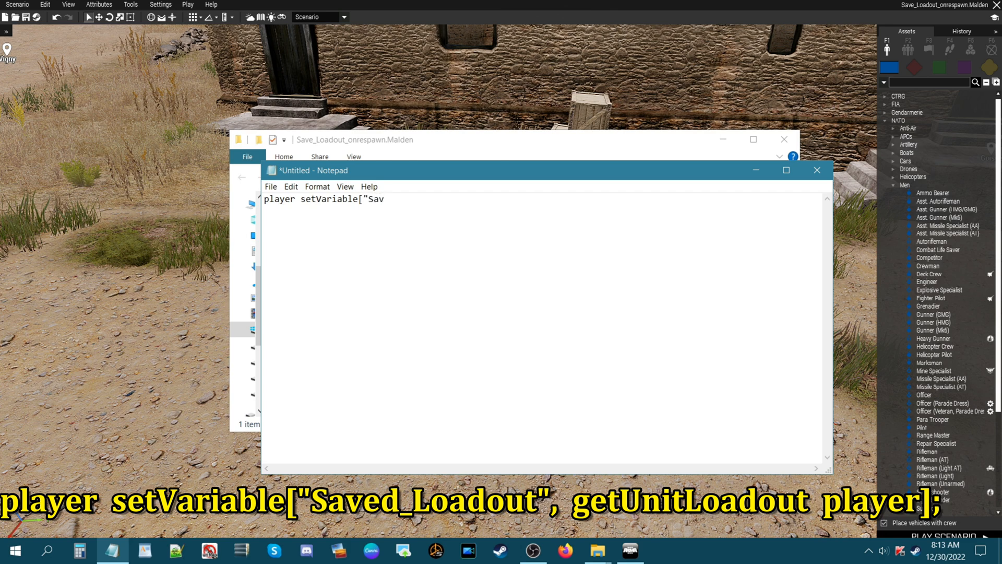
type("ed_")
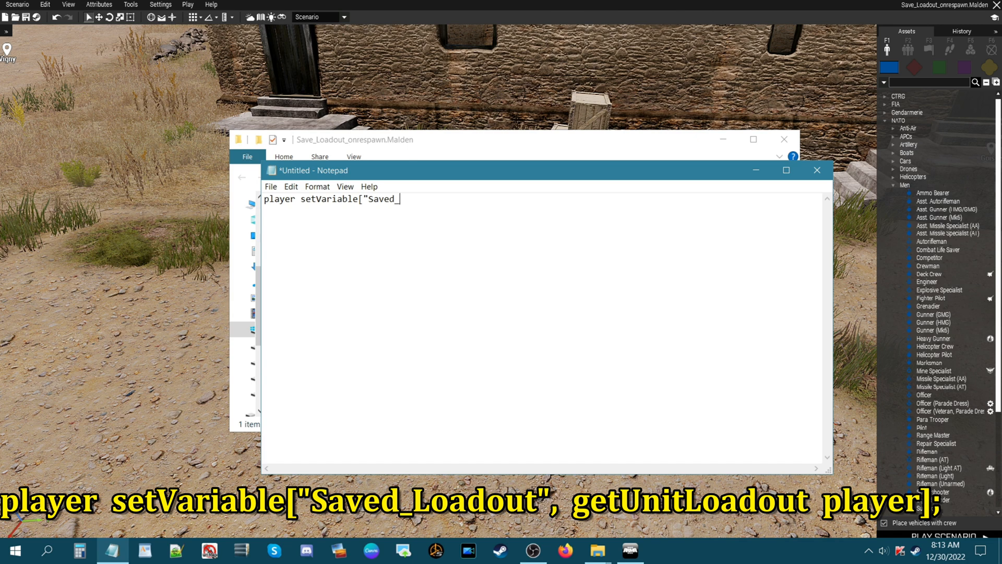
type("L")
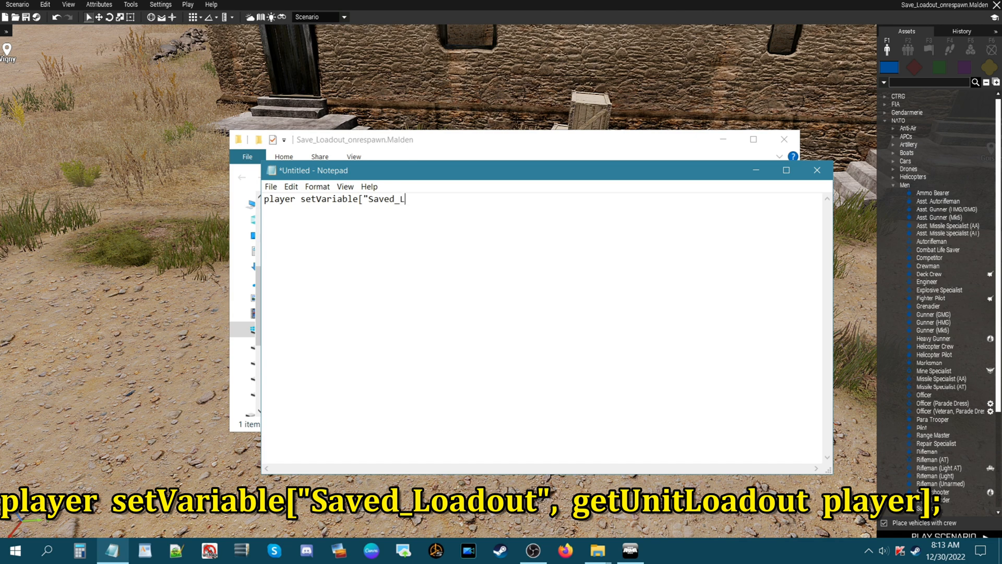
type("oadout")
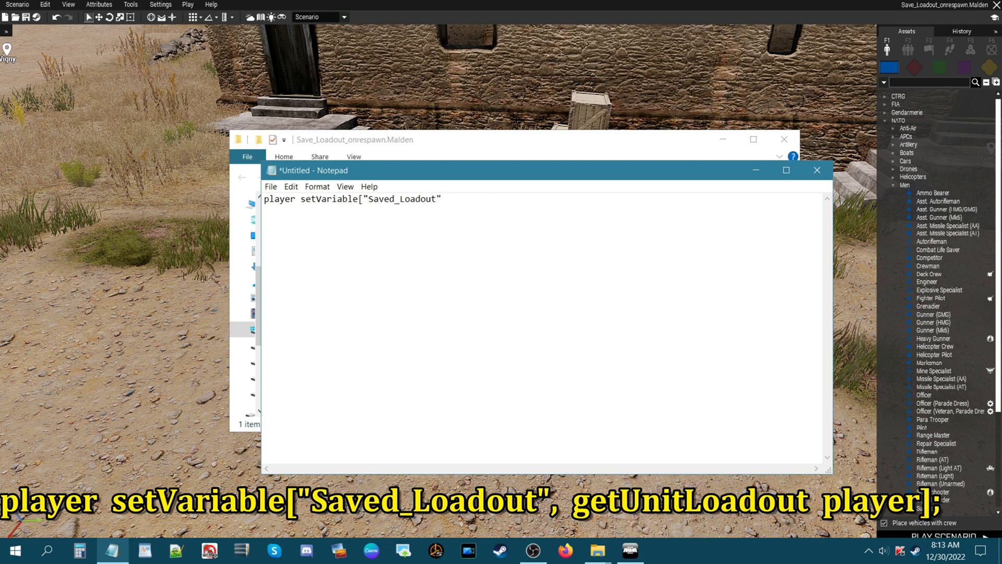
type(",")
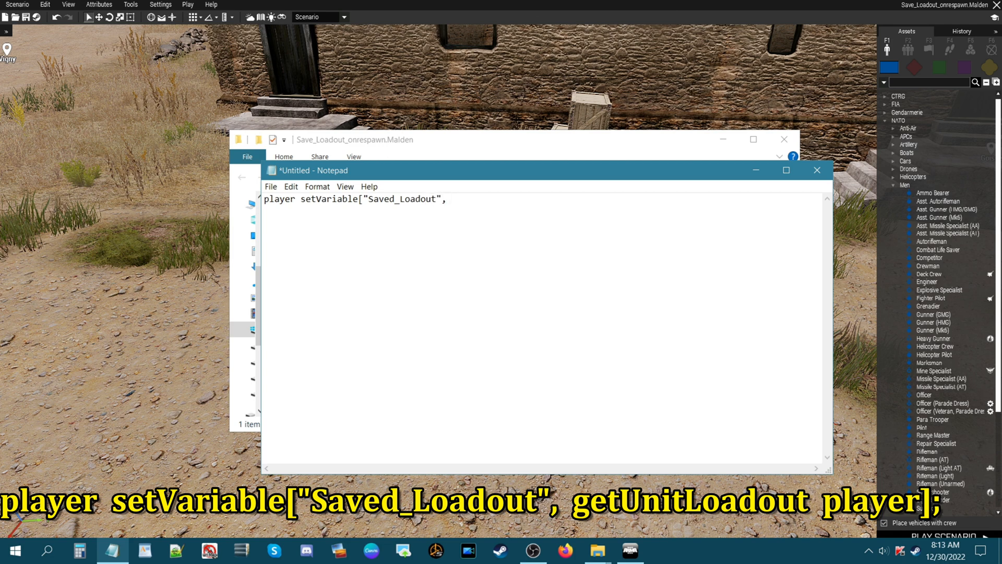
type("get")
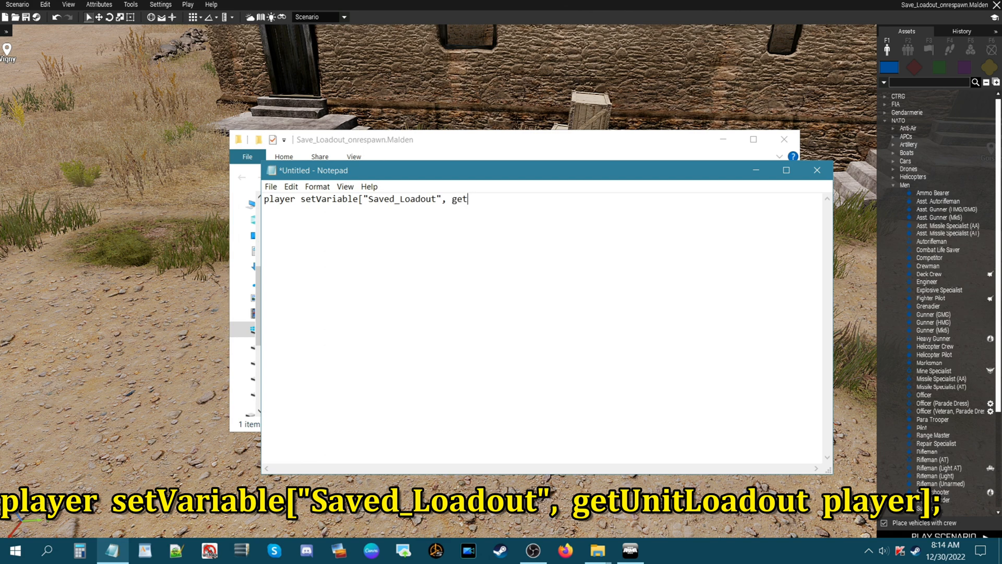
type("Un")
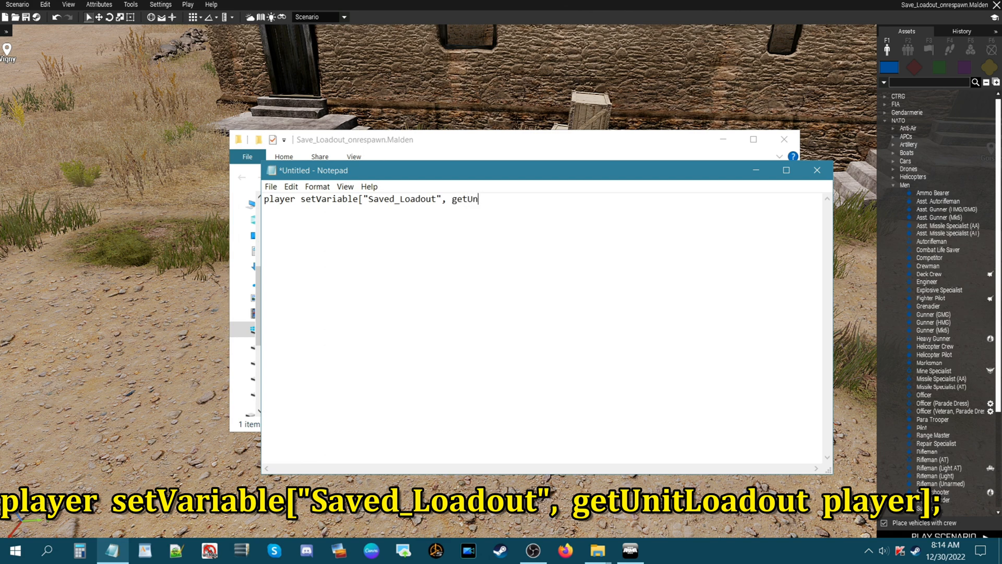
type("it")
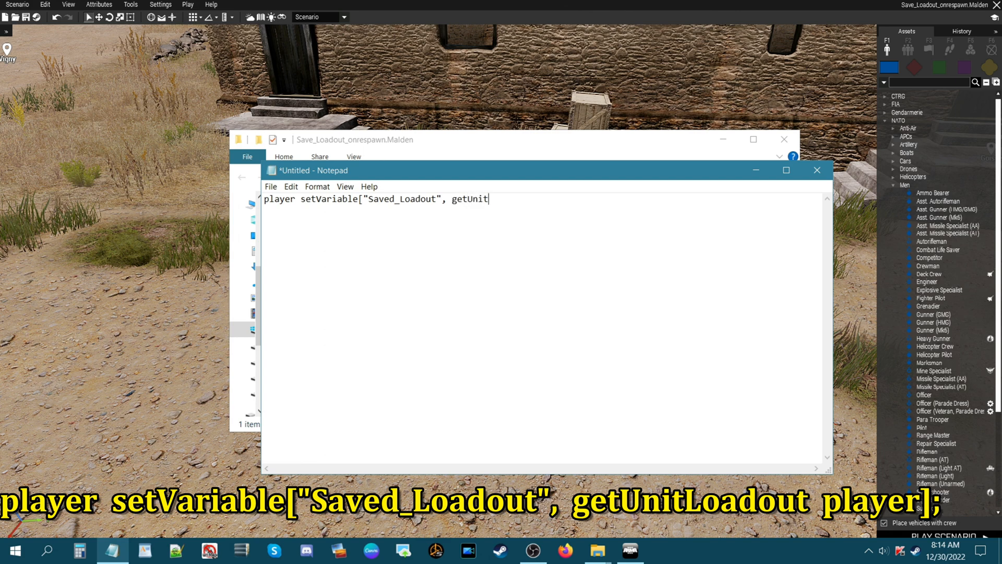
type("Lo")
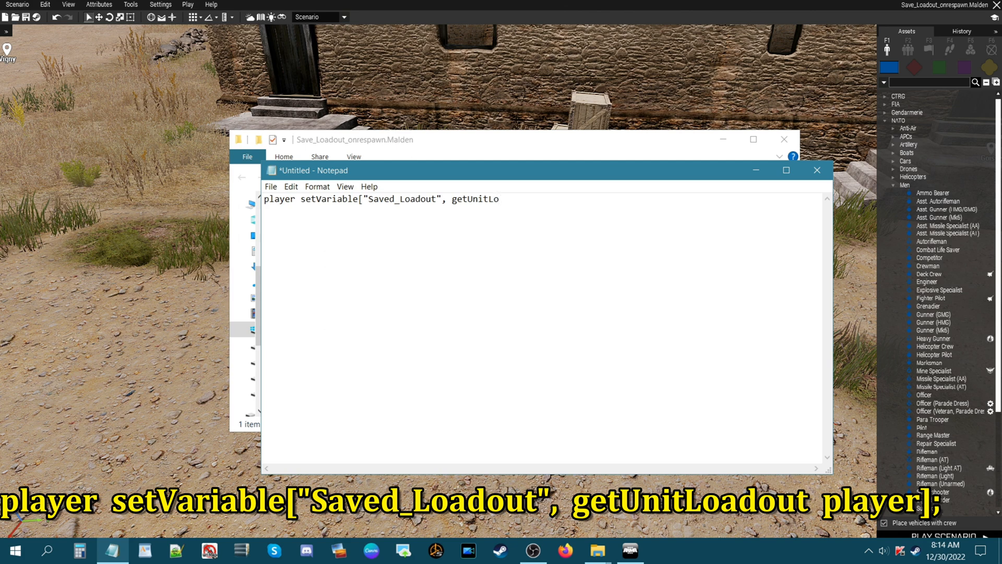
type("adout")
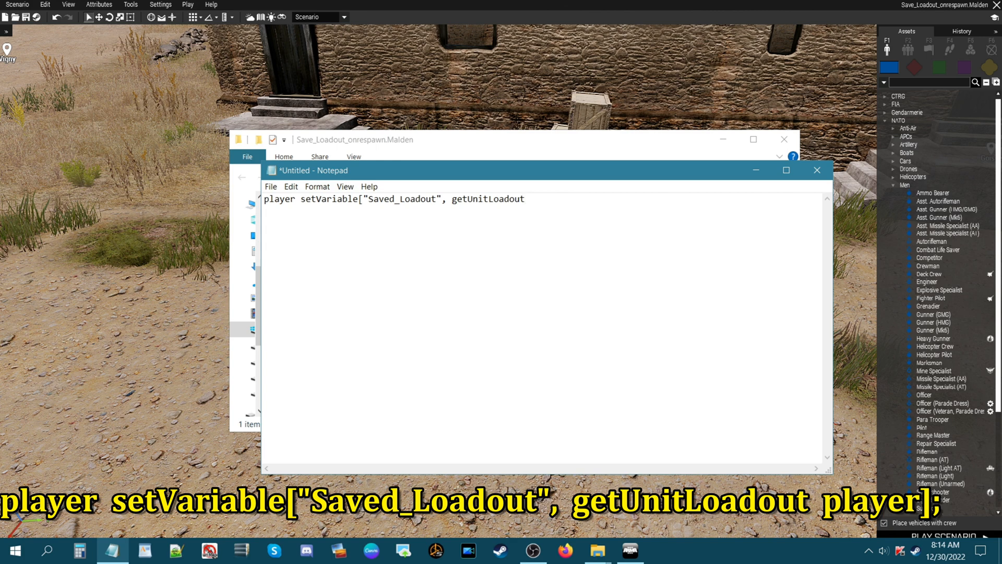
type("player")
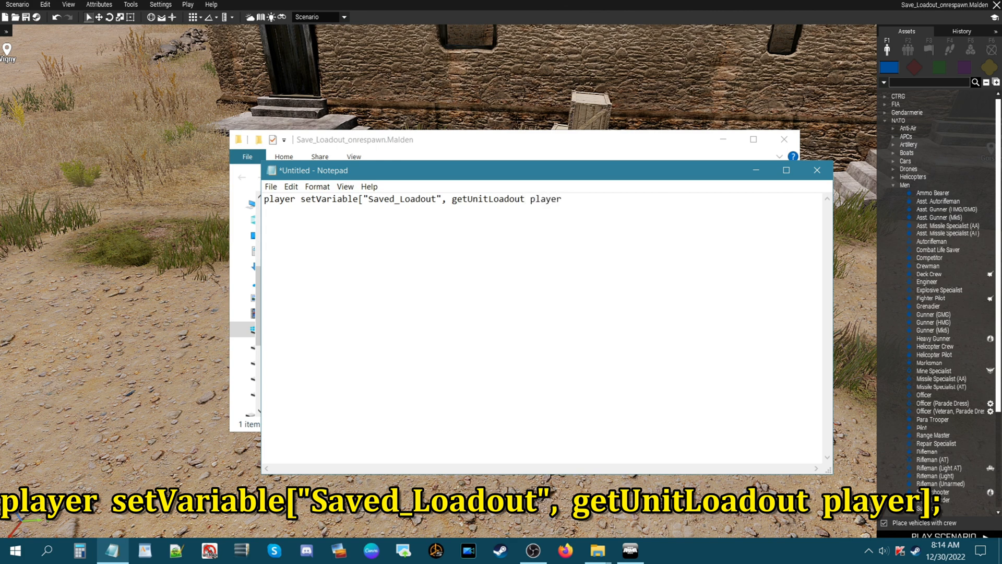
type("];")
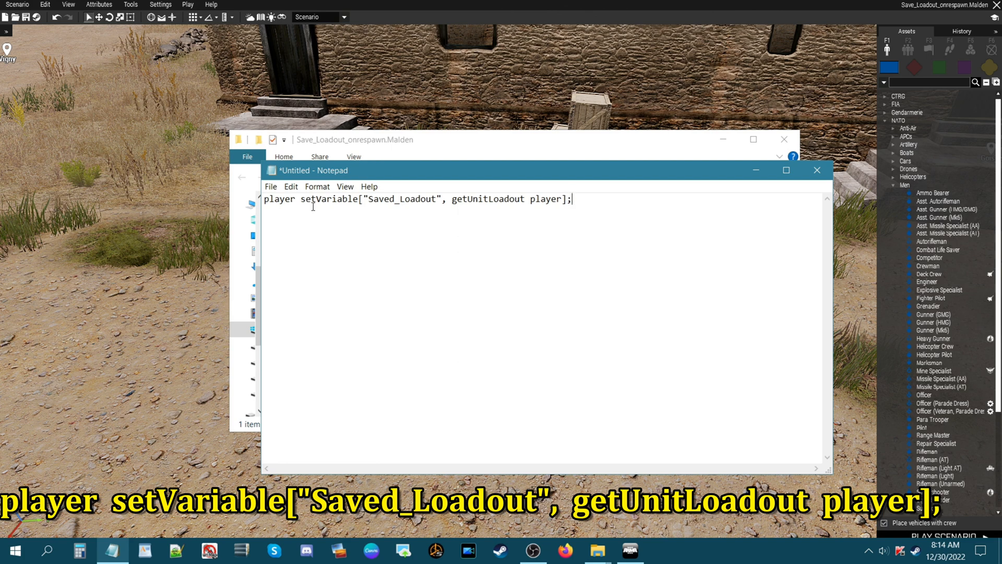
mouse_move(373, 207)
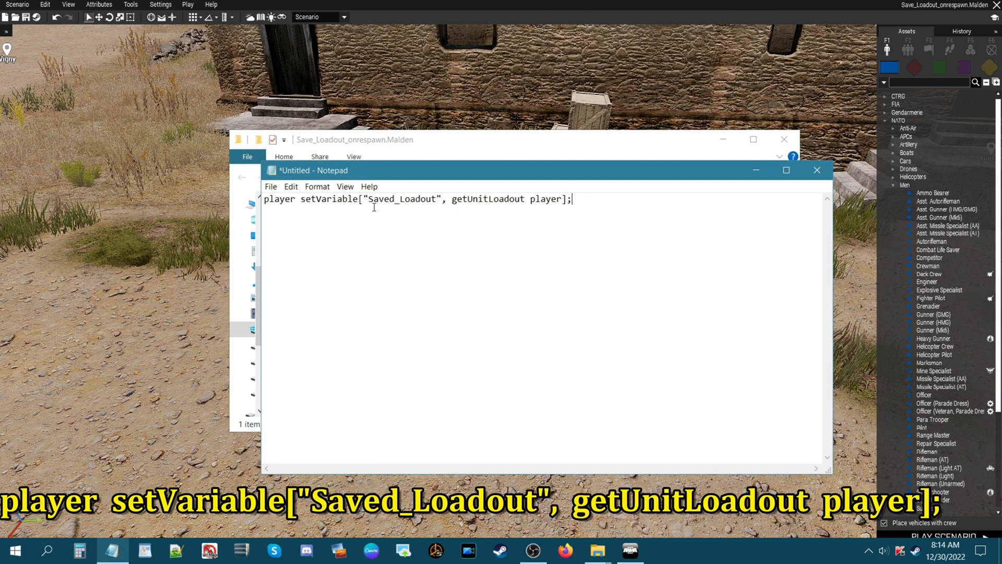
mouse_move(517, 208)
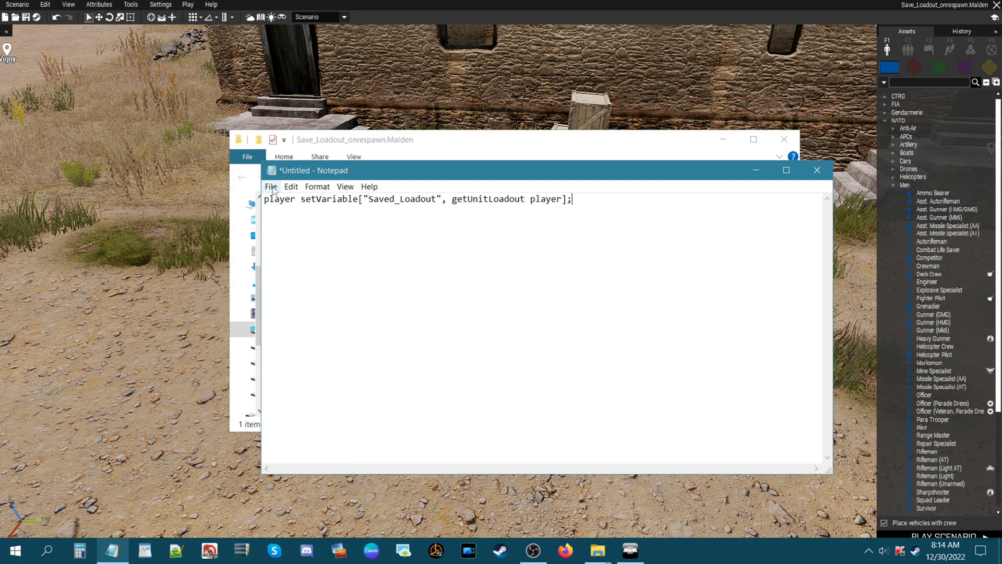
Begin Save As with All Files type and the name onPlayerKilled.sqf
left_click(270, 185)
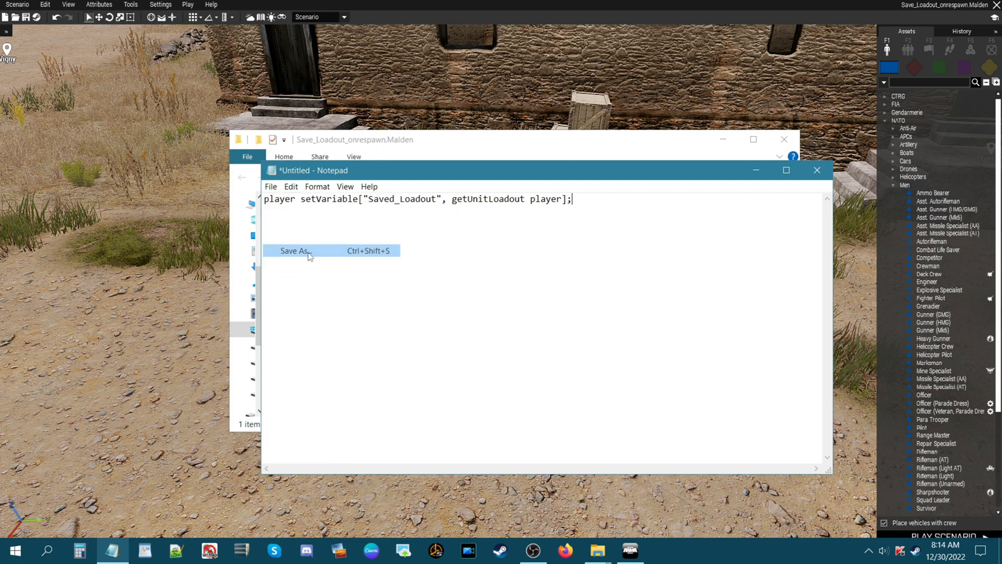
left_click(295, 251)
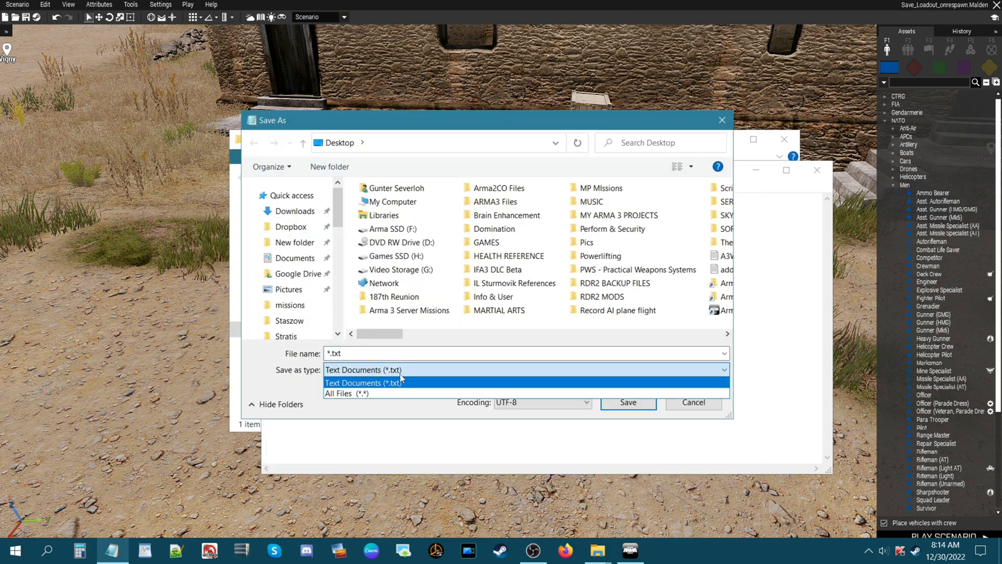
left_click(345, 393)
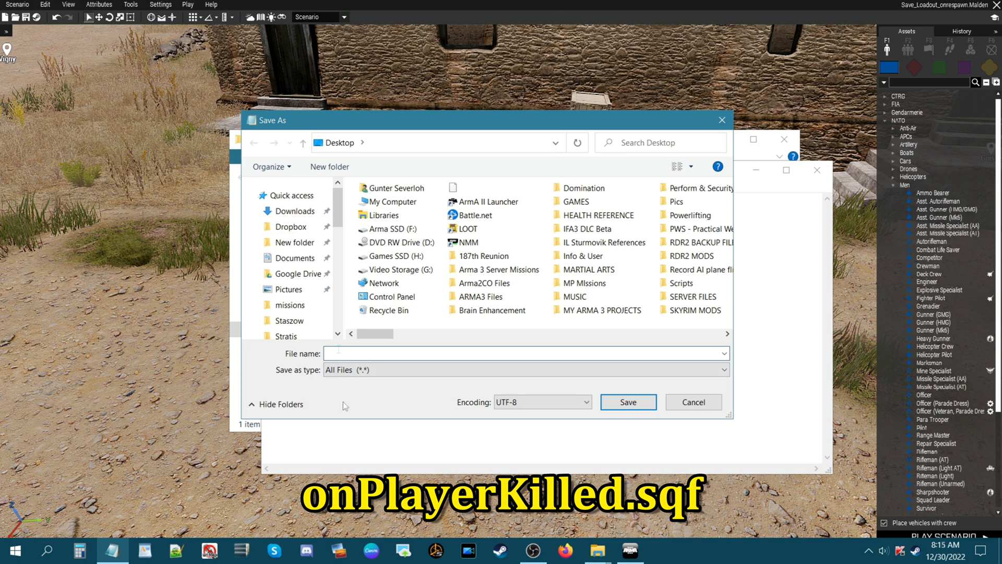
type("on")
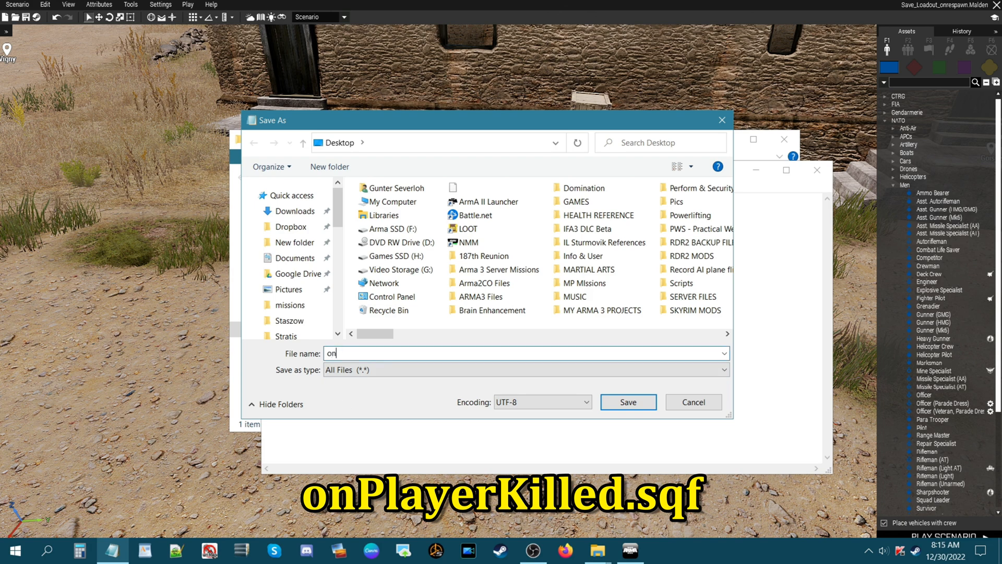
type("PlayerKilled.sqf")
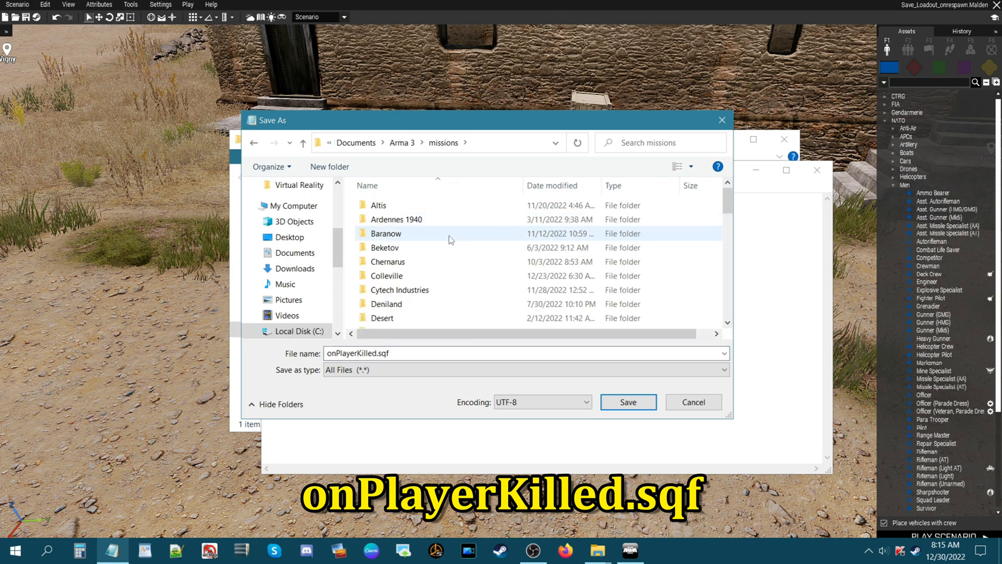
Save the script into the Save_Loadout_onrespawn.Malden mission folder
scroll("down", 3)
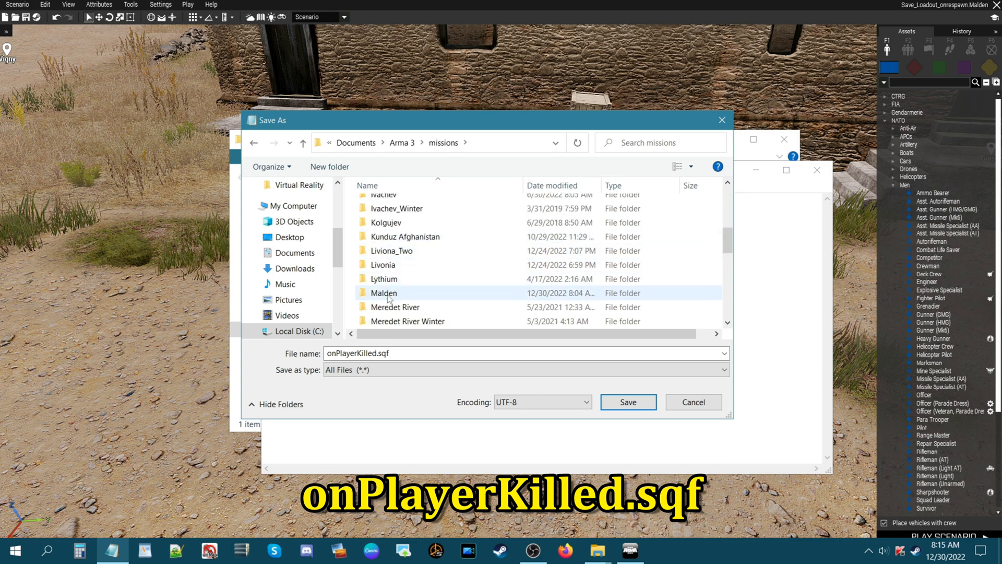
double_click(385, 292)
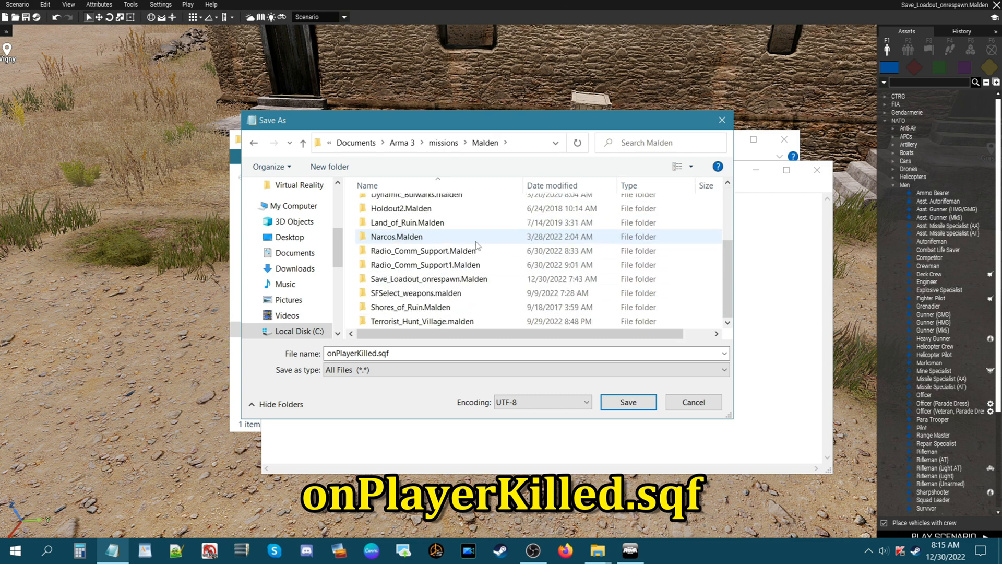
double_click(428, 279)
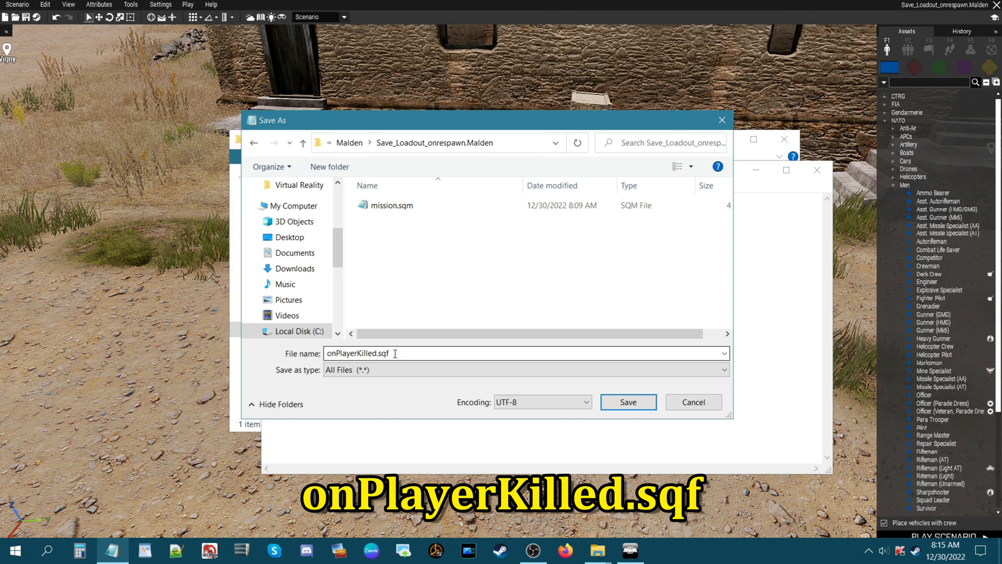
left_click(628, 402)
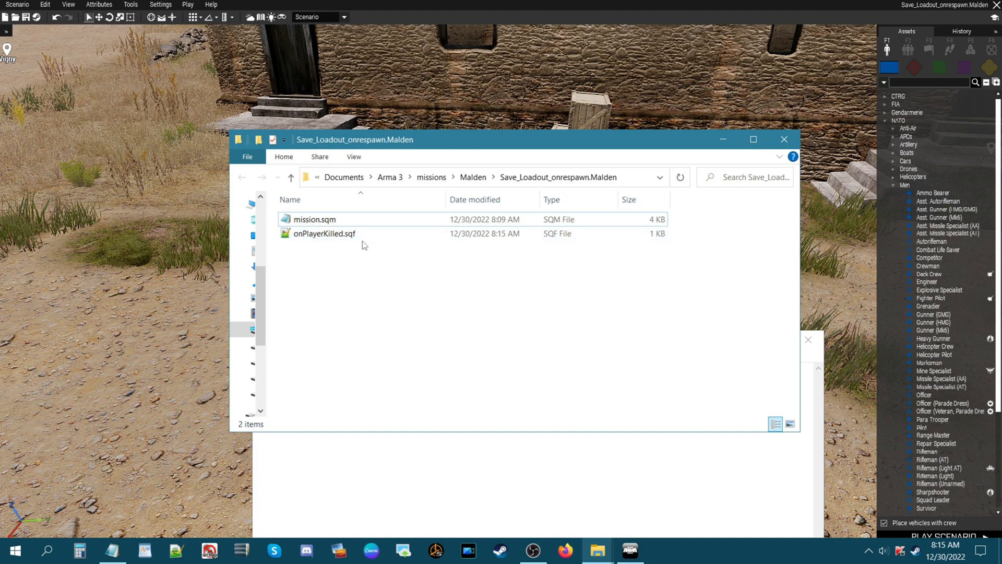
Check onPlayerKilled.sqf opens correctly, then close its Notepad window
double_click(324, 233)
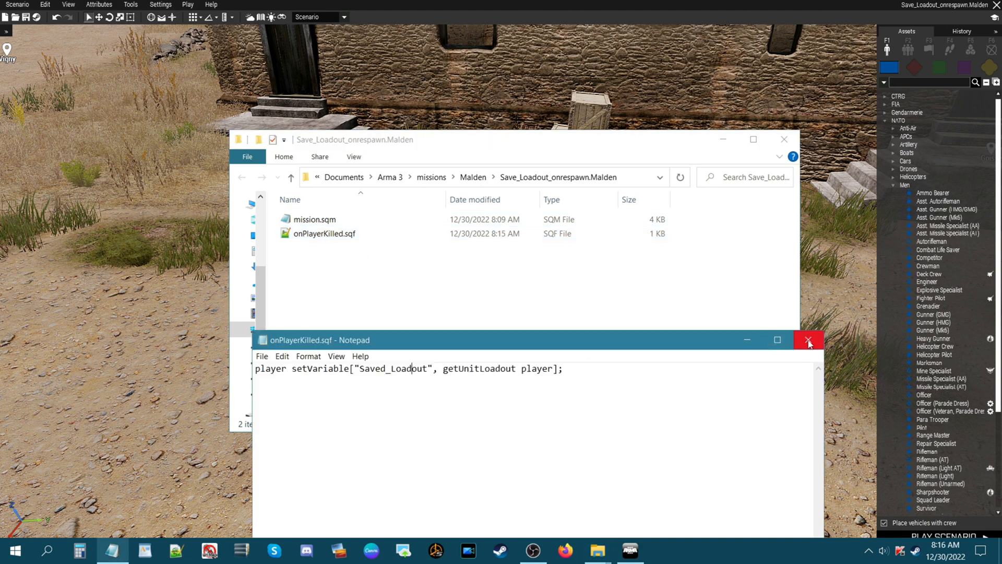
left_click(808, 340)
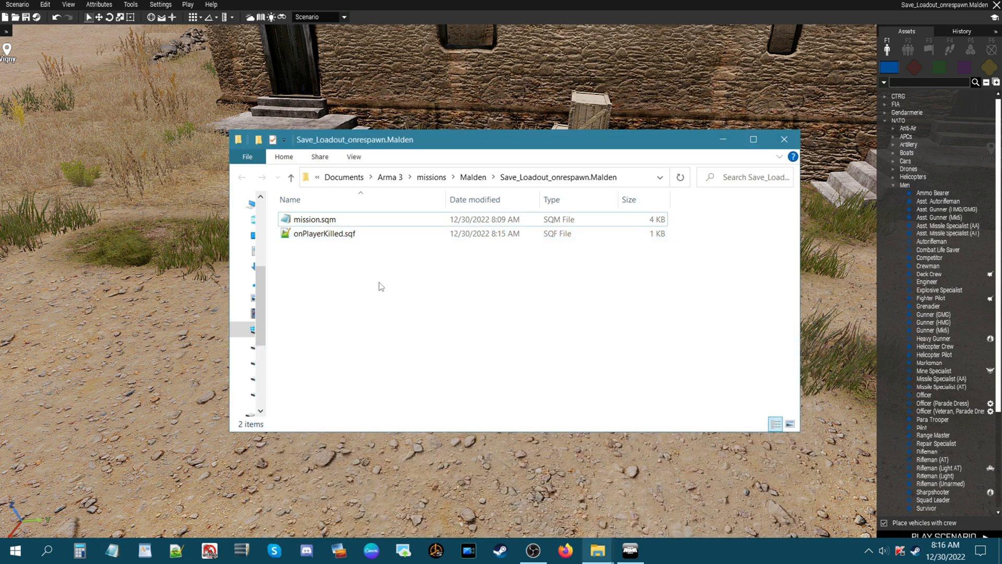
mouse_move(350, 294)
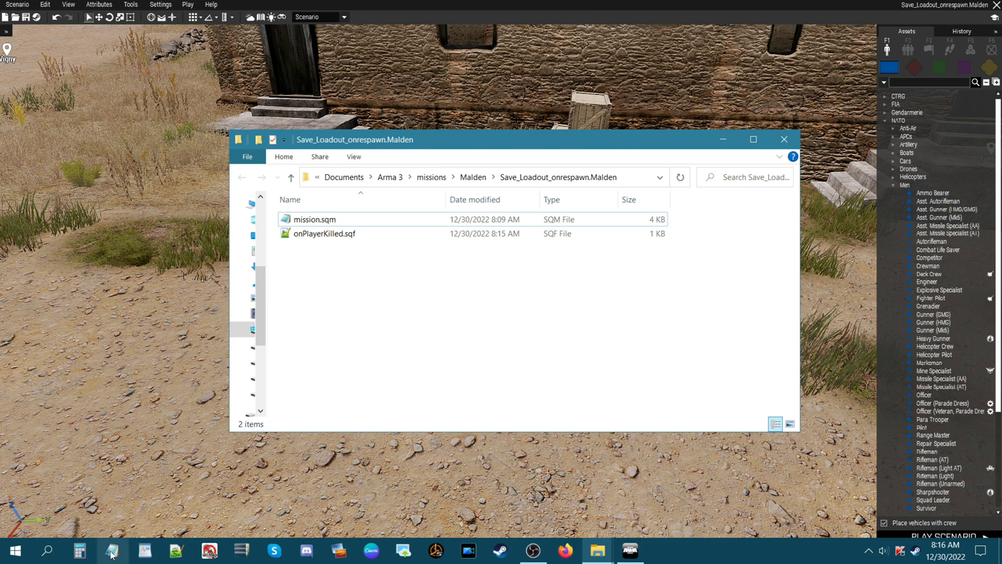
In a new note write player setUnitLoadout(player getVariable["Saved_Loadout",[]]);
left_click(108, 551)
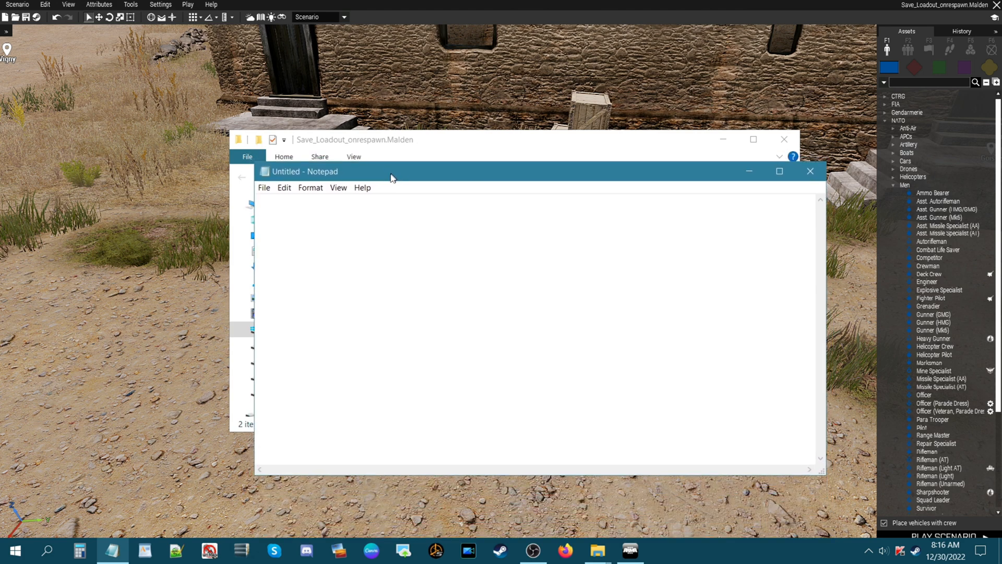
type("player")
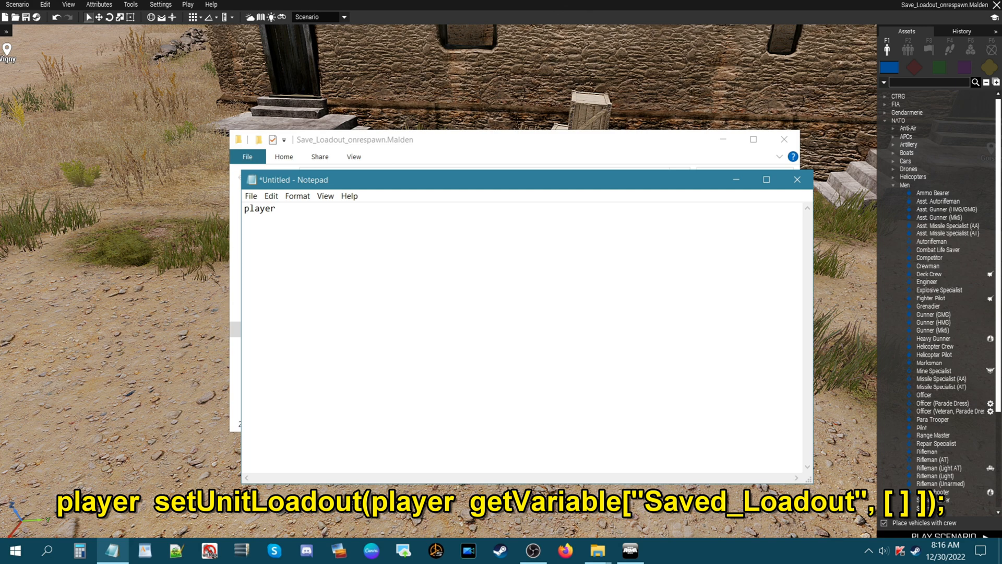
type("setUnitLo")
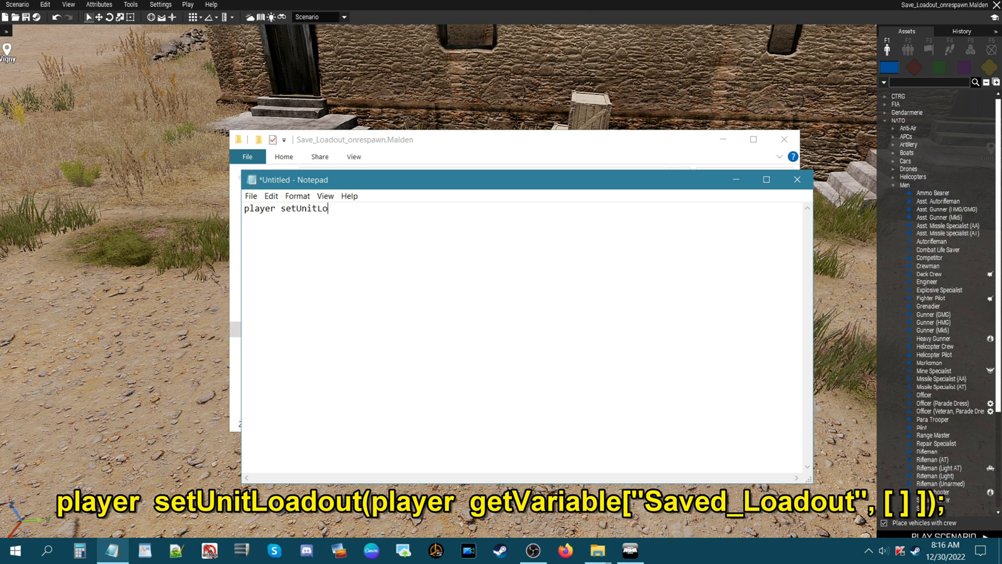
type("adout")
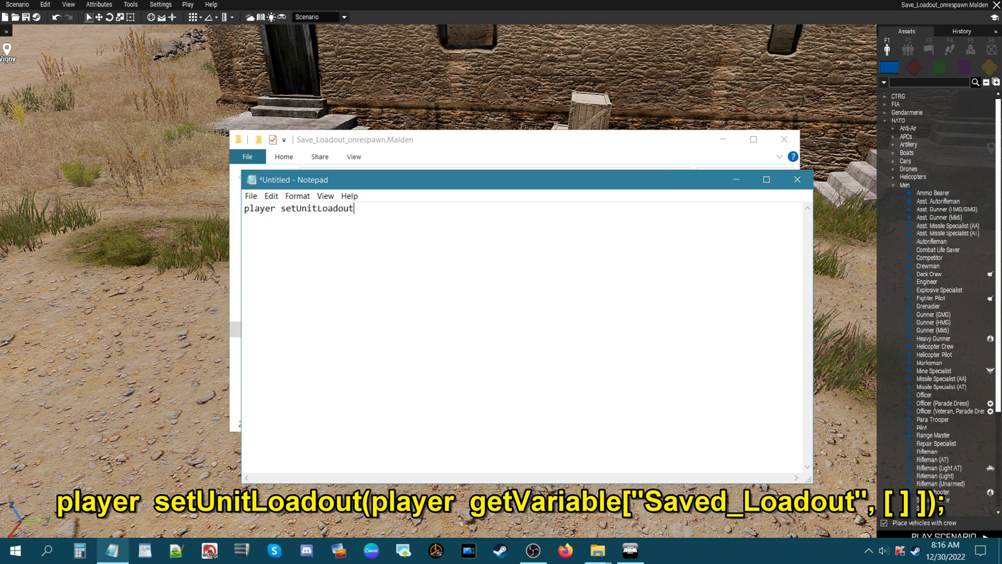
type("(")
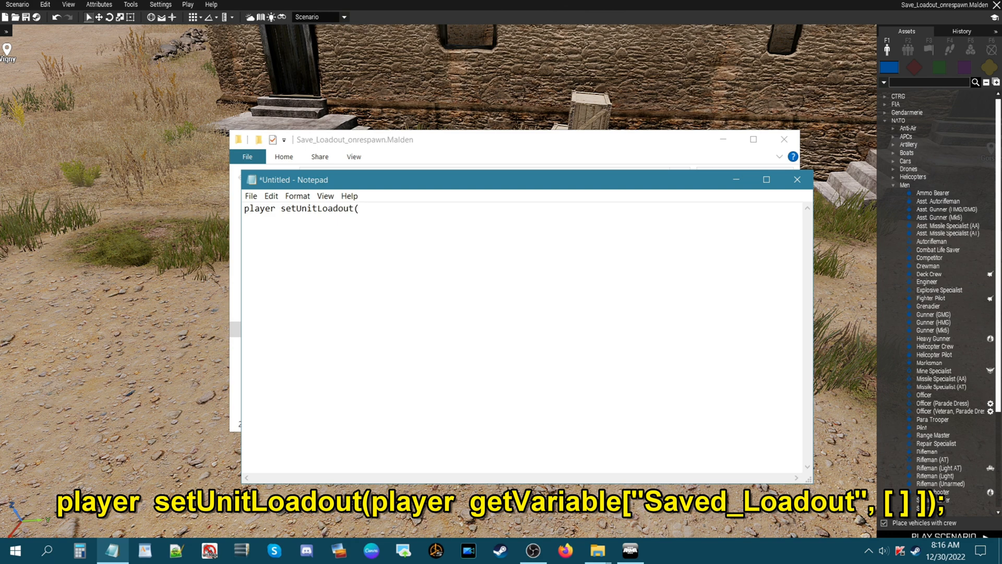
type("player")
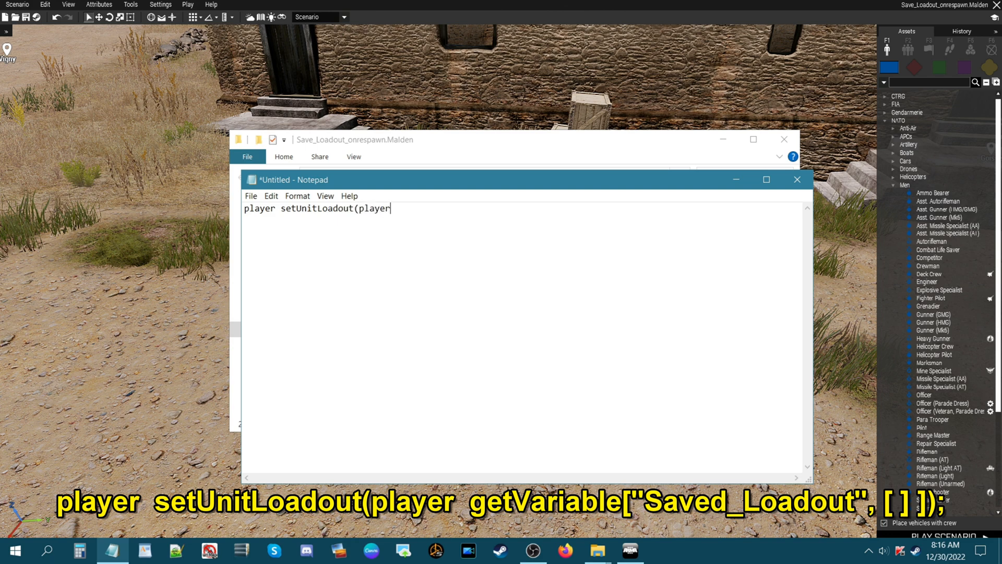
type("getVa")
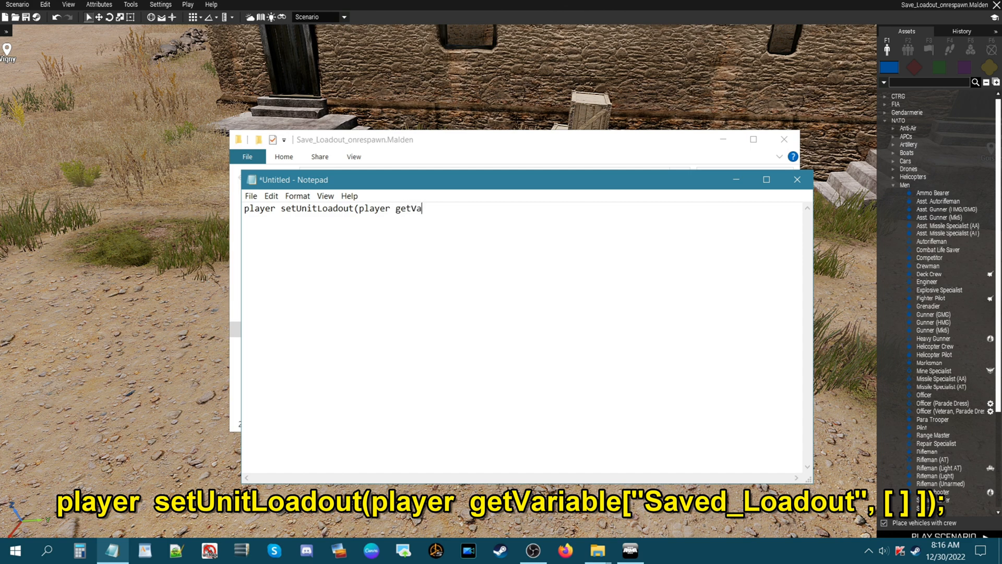
type("riable")
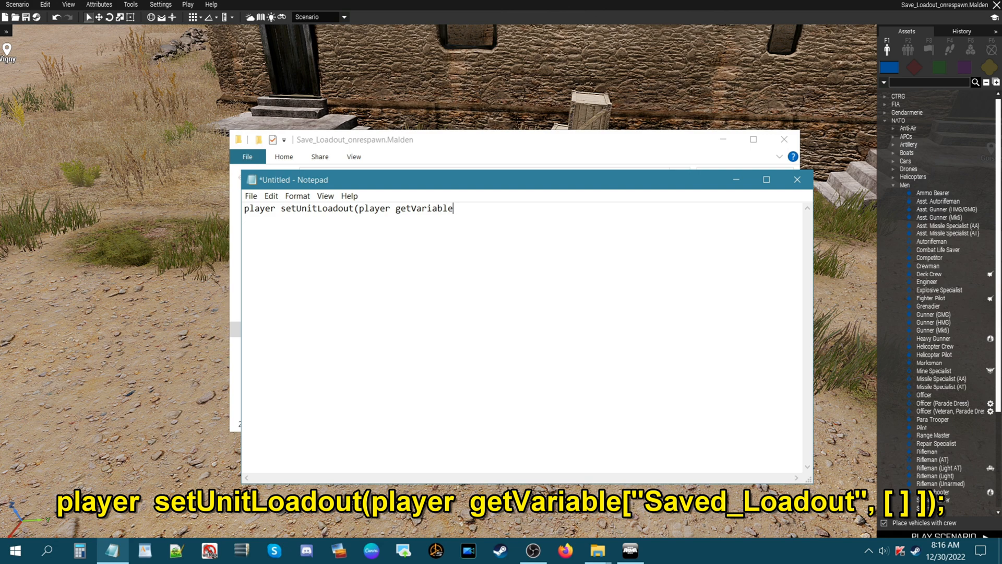
type("[\"")
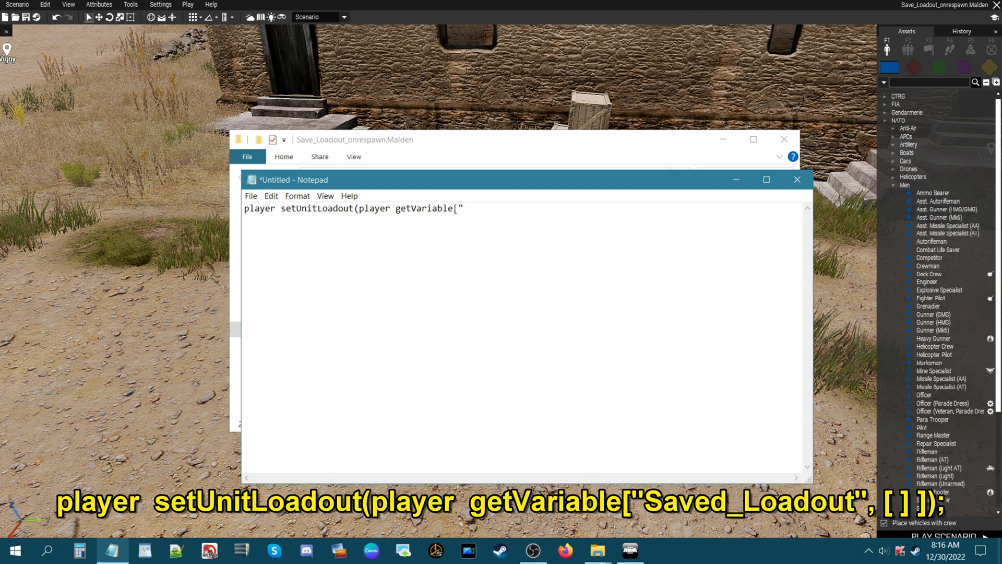
type("\"Saved_")
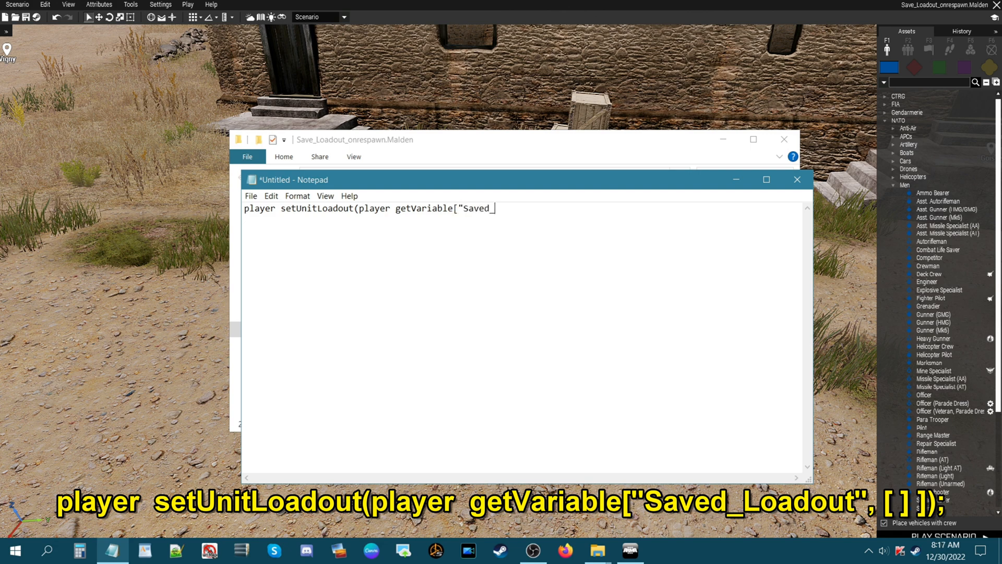
type("L")
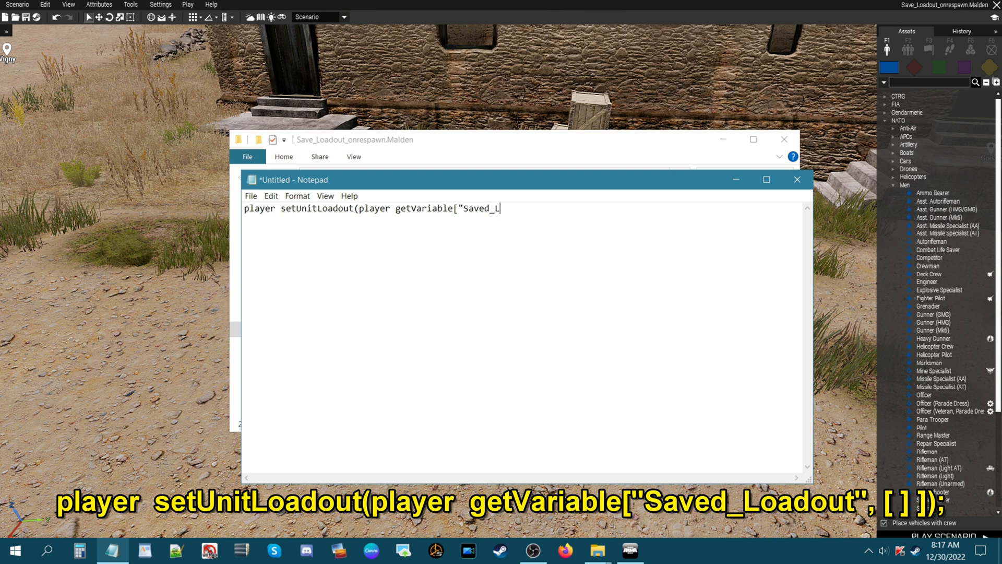
type("oadout\",")
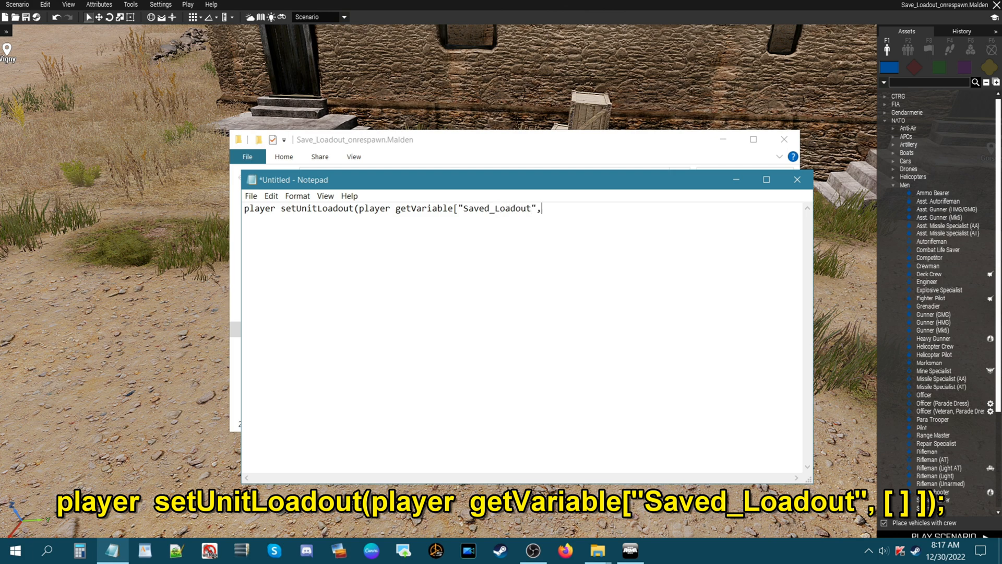
type("[]")
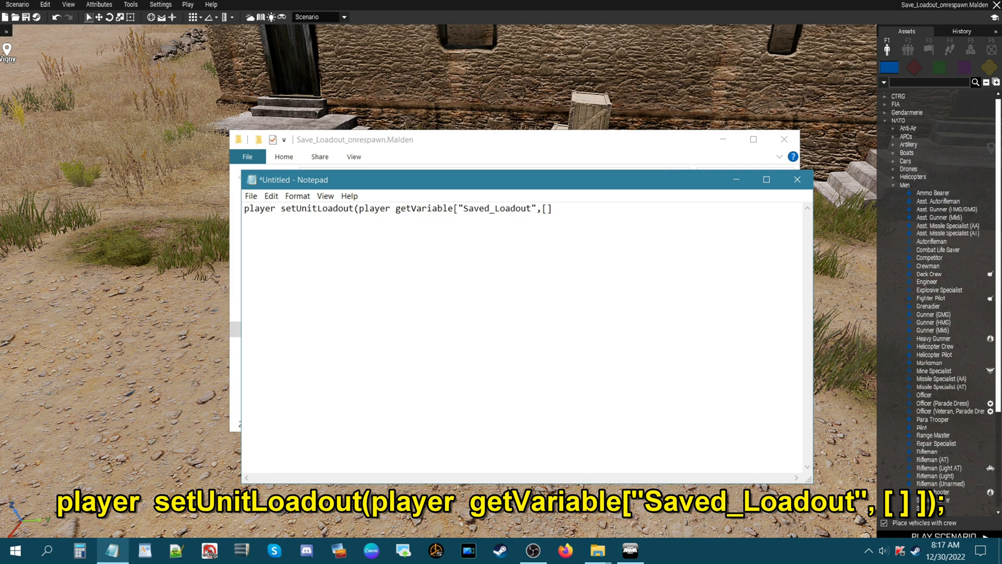
type("]")
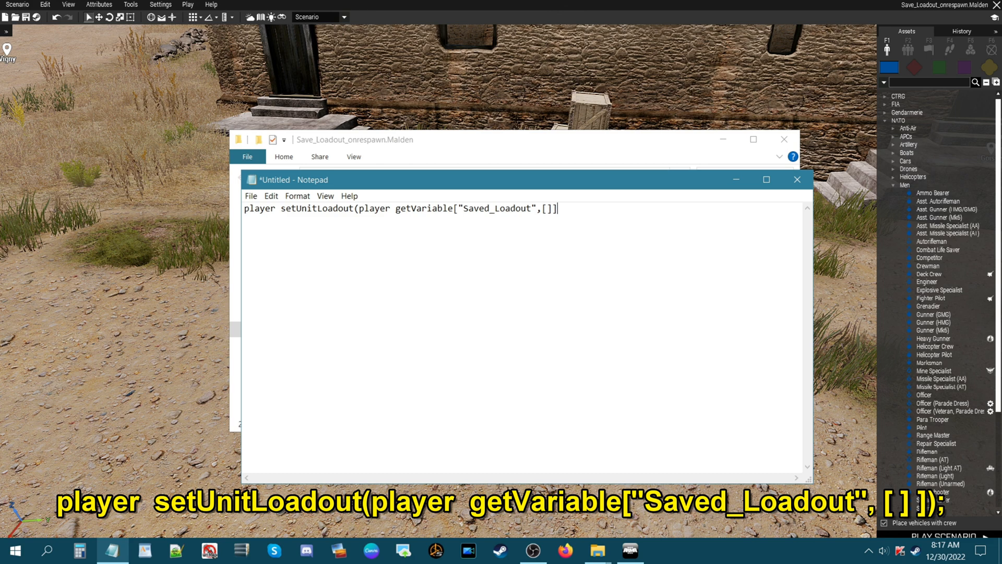
type(");")
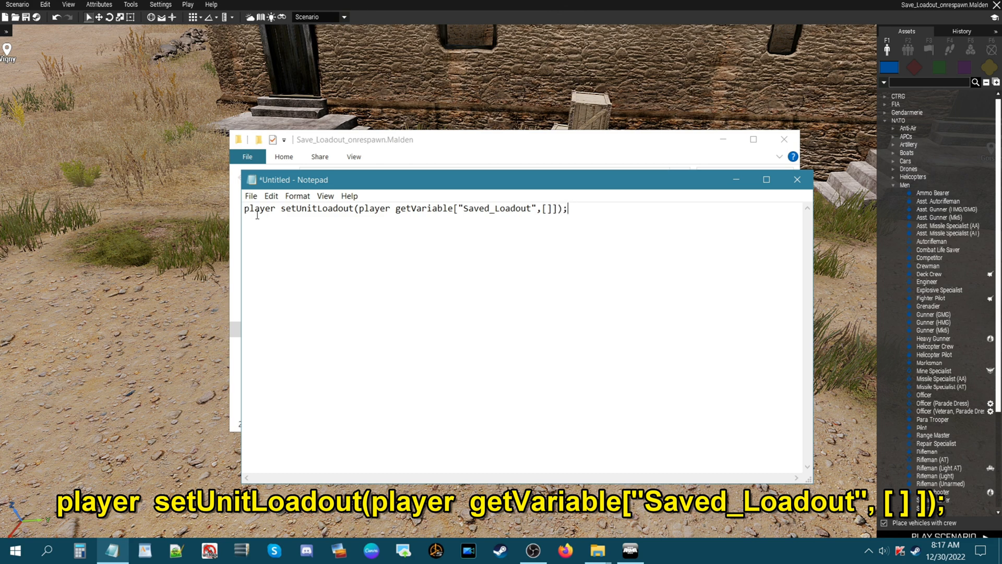
mouse_move(292, 213)
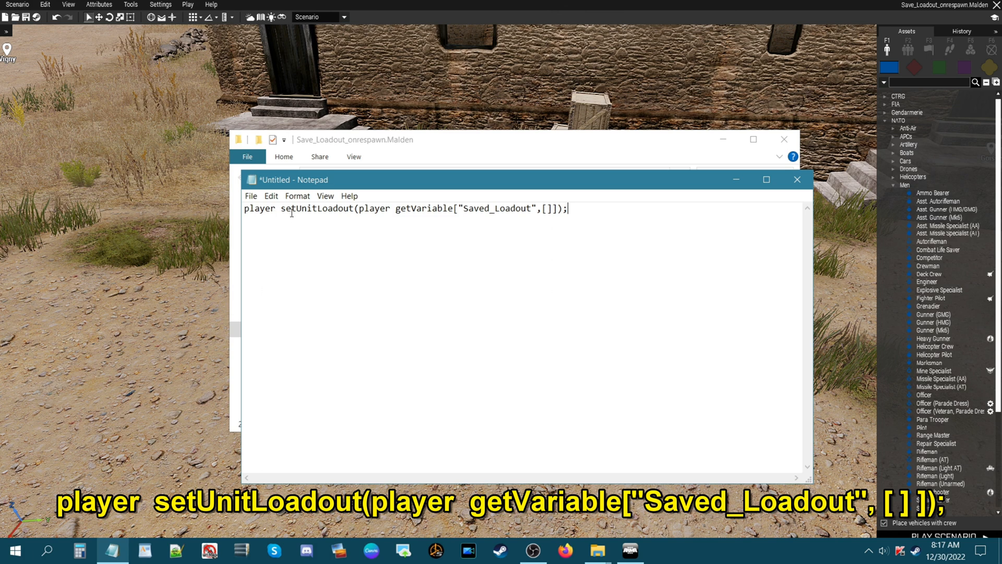
mouse_move(305, 222)
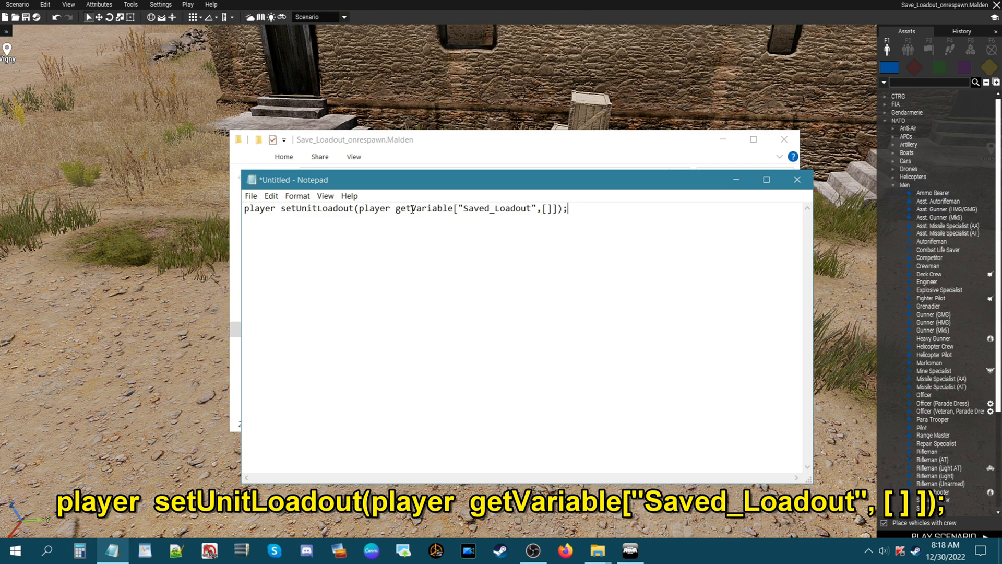
mouse_move(459, 213)
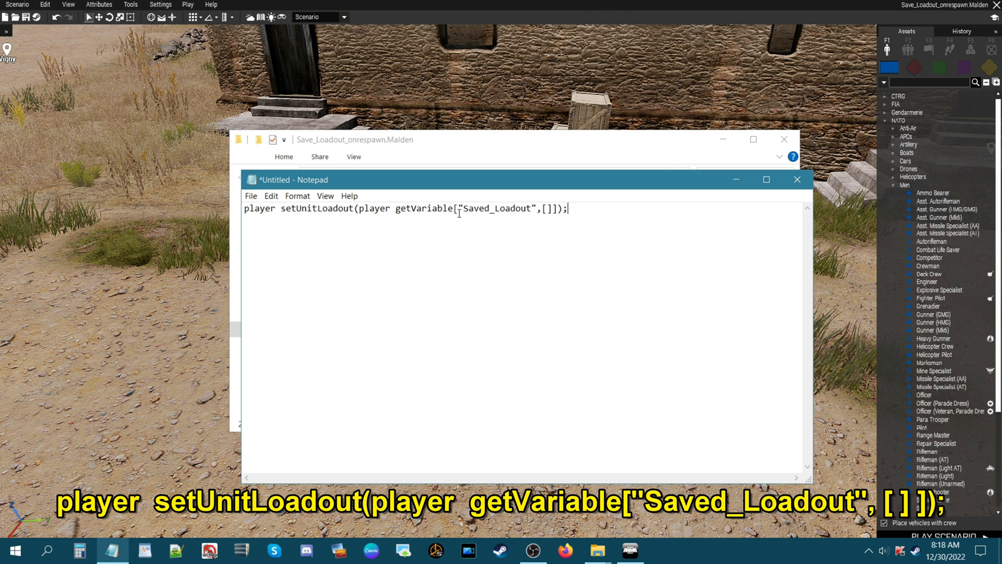
mouse_move(480, 294)
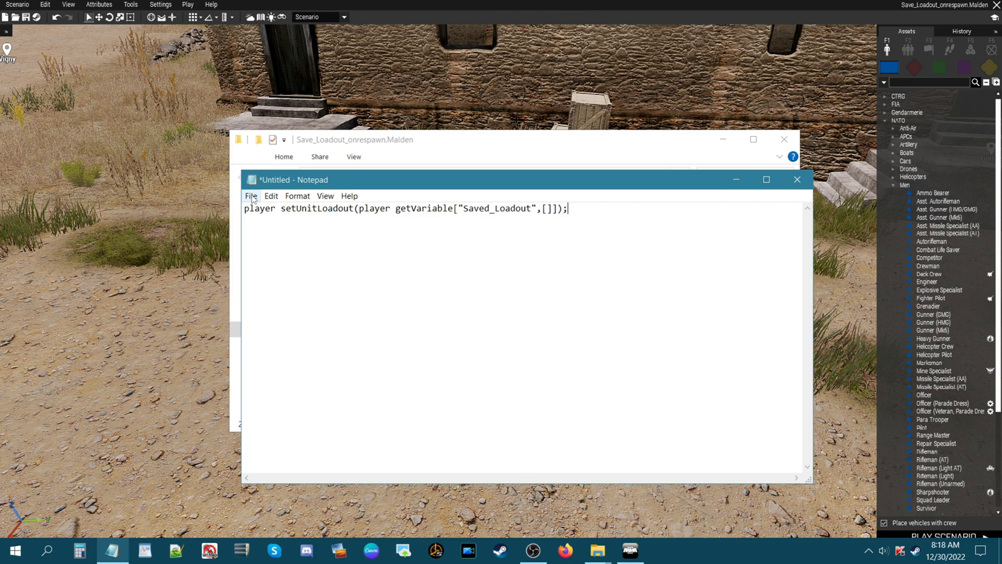
Prepare Save As with All Files type and the name onPlayerRespawn.sqf
left_click(251, 197)
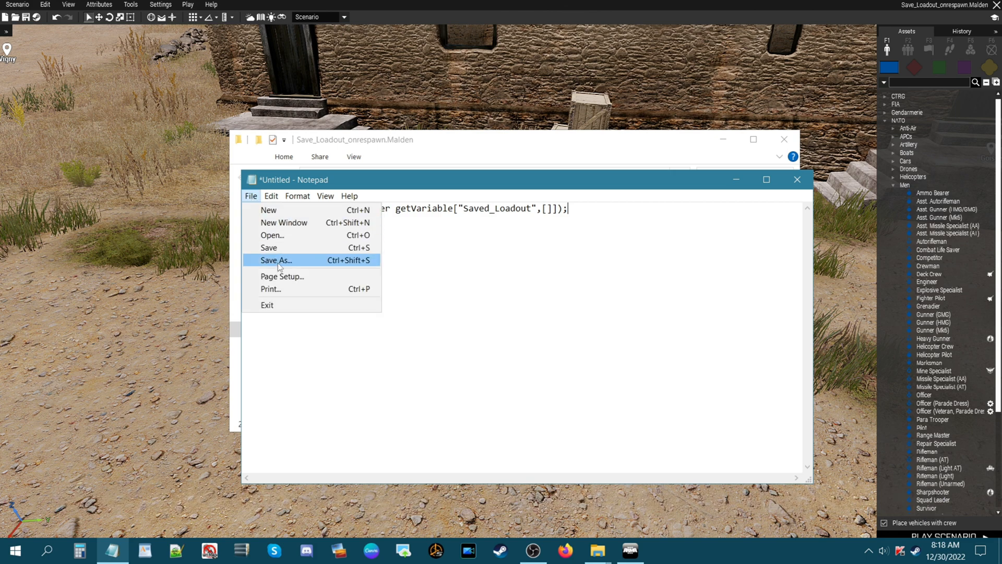
left_click(276, 260)
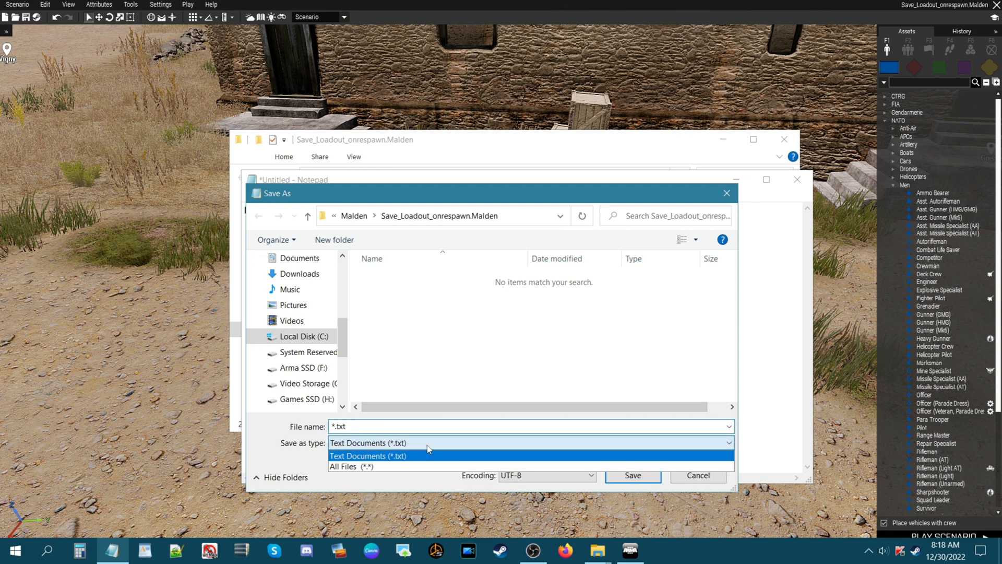
left_click(351, 466)
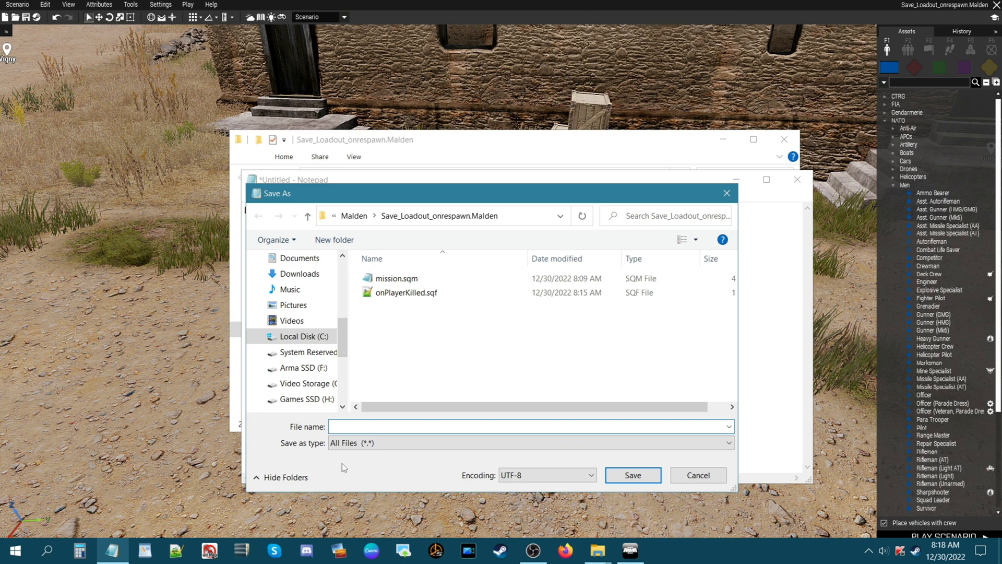
type("on")
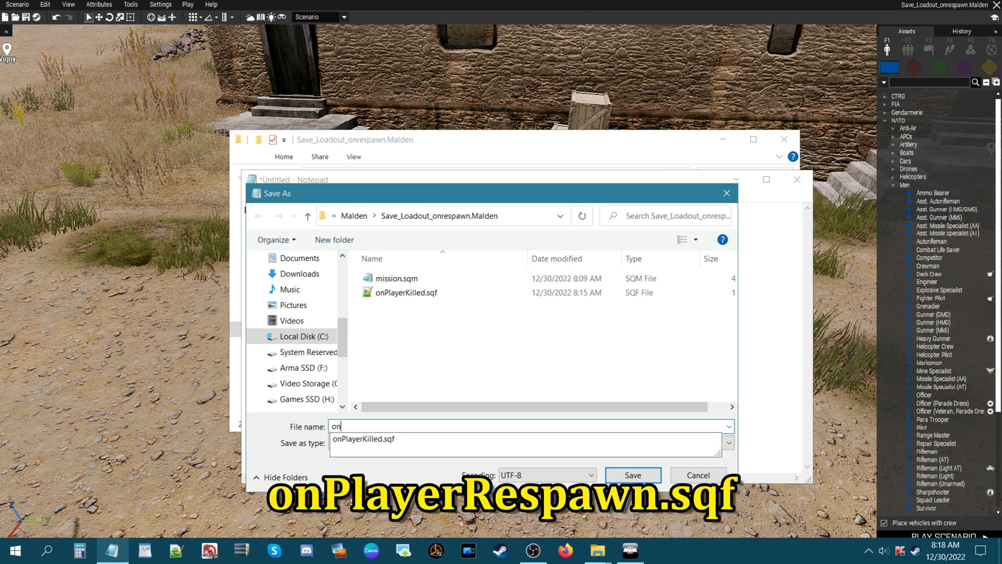
type("PlayerRespawn")
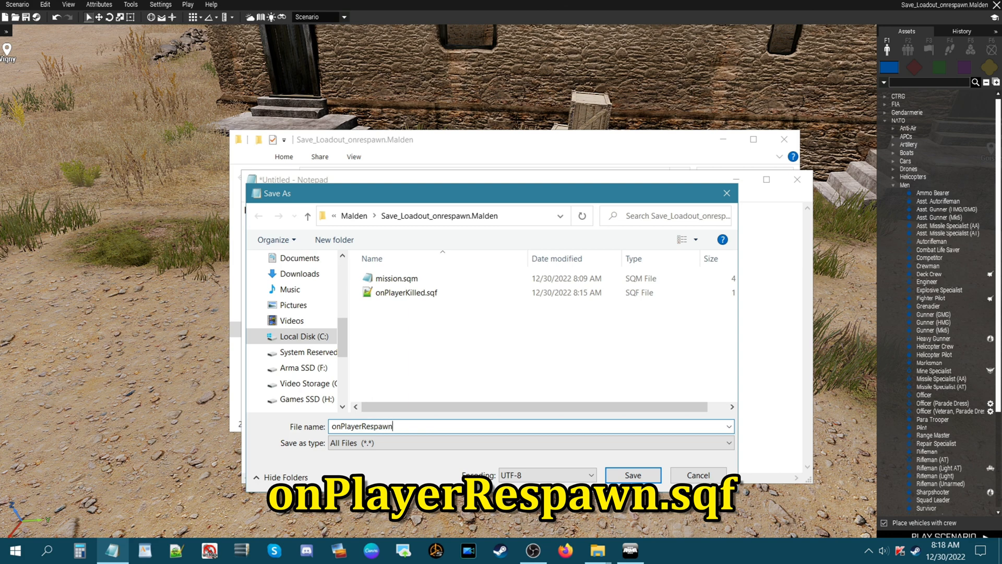
type(".sqf")
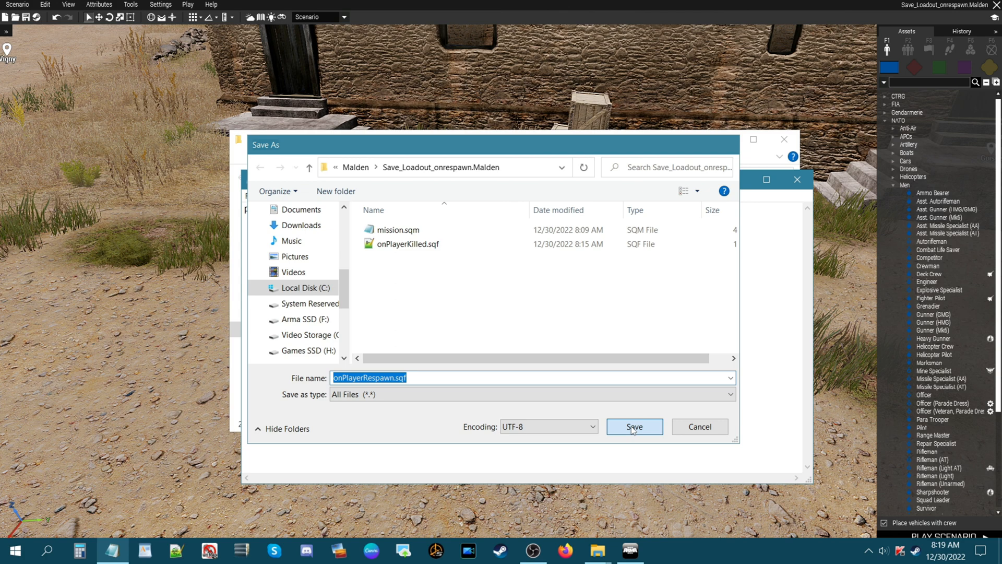
Save onPlayerRespawn.sqf into the mission folder and view it in File Explorer
left_click(634, 426)
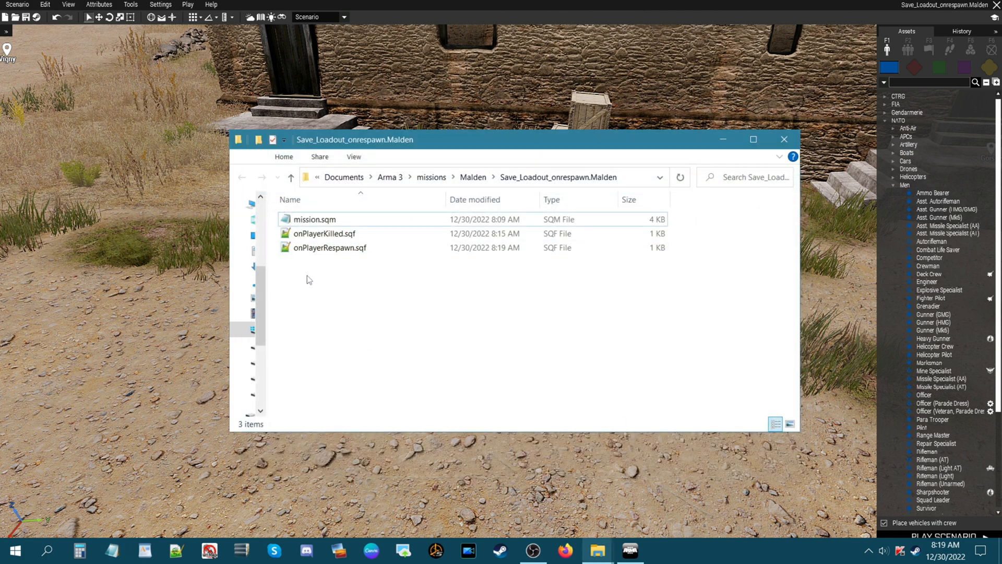
left_click(324, 234)
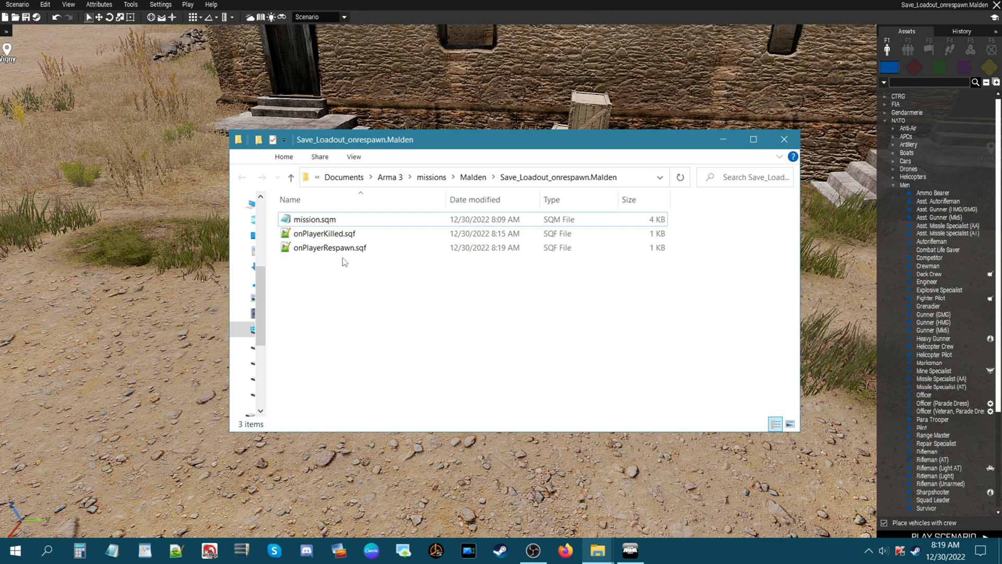
mouse_move(413, 297)
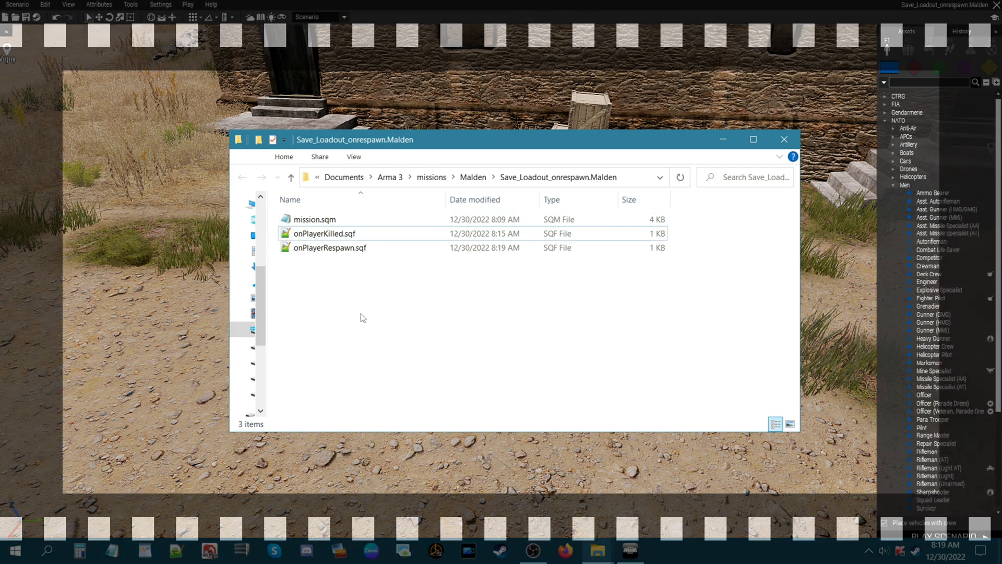
Launch the scenario from Eden and take an RGN Grenade from the ammunition crate
left_click(783, 139)
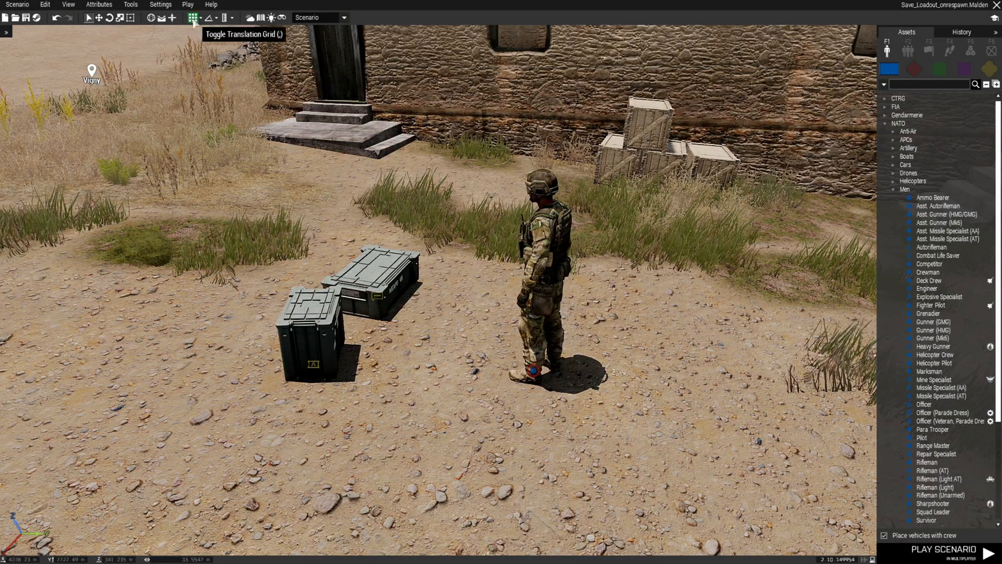
left_click(943, 549)
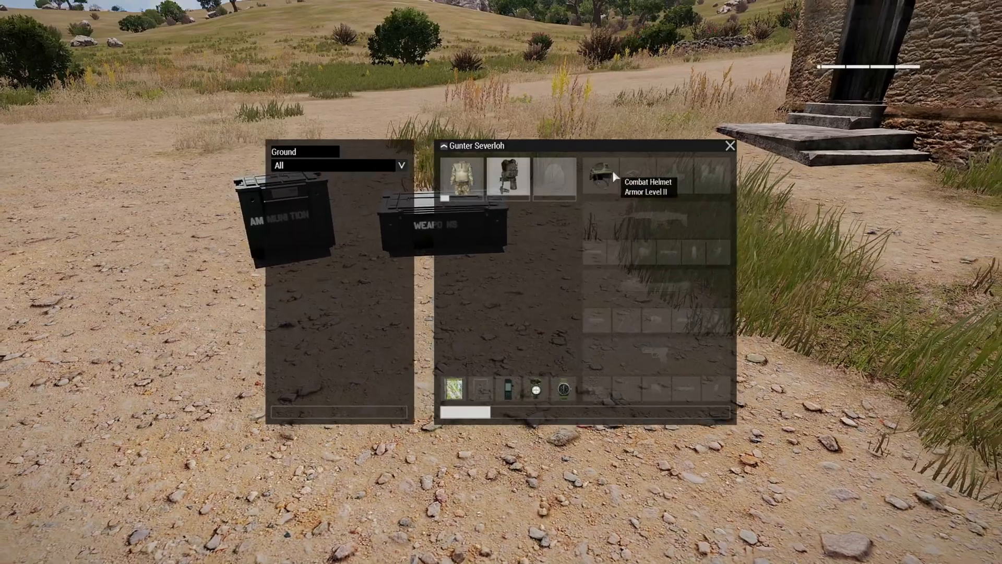
mouse_move(534, 401)
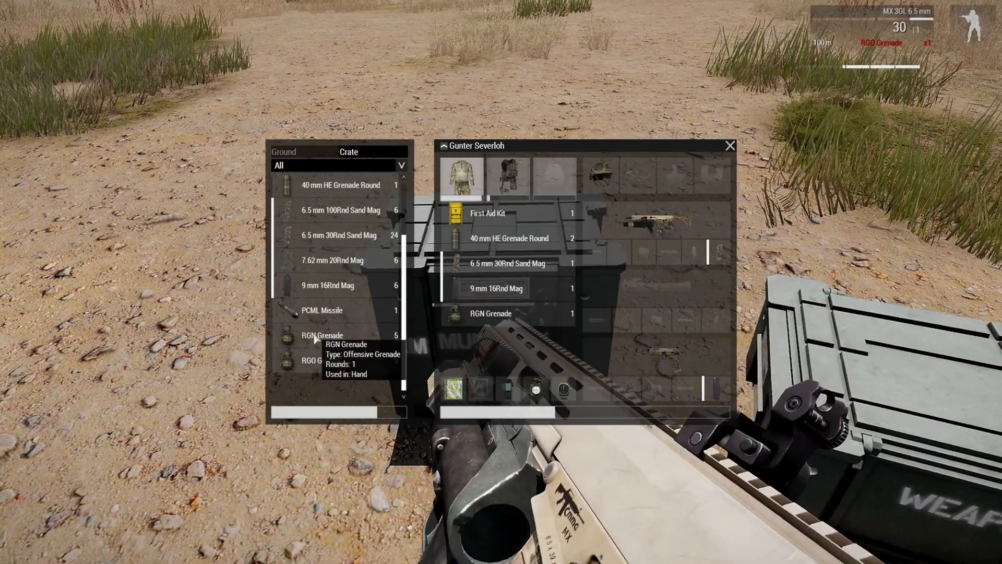
left_click(730, 146)
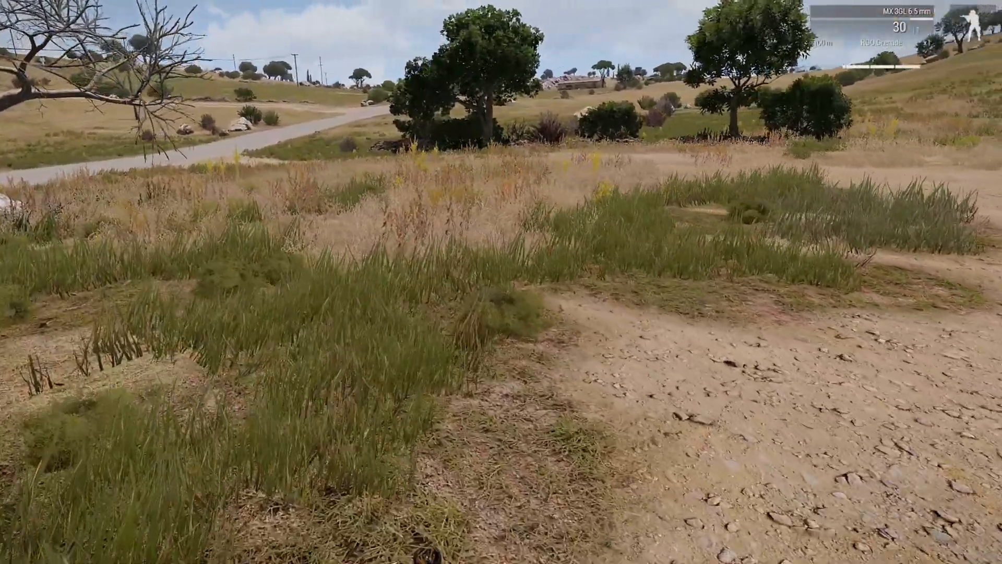
Check the inventory for the first aid kit, 40 mm HE round, magazines and RGN grenade
key("i")
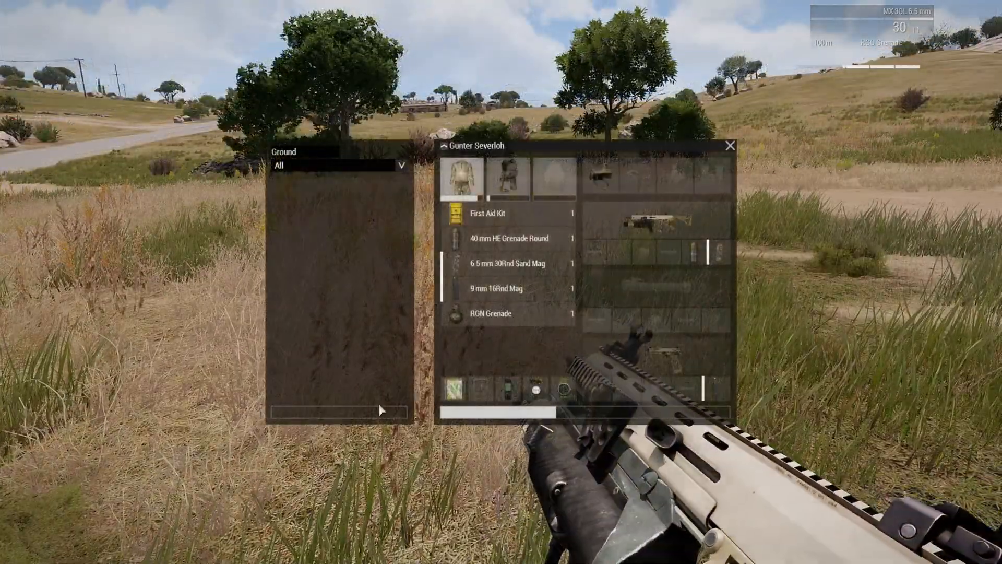
mouse_move(660, 230)
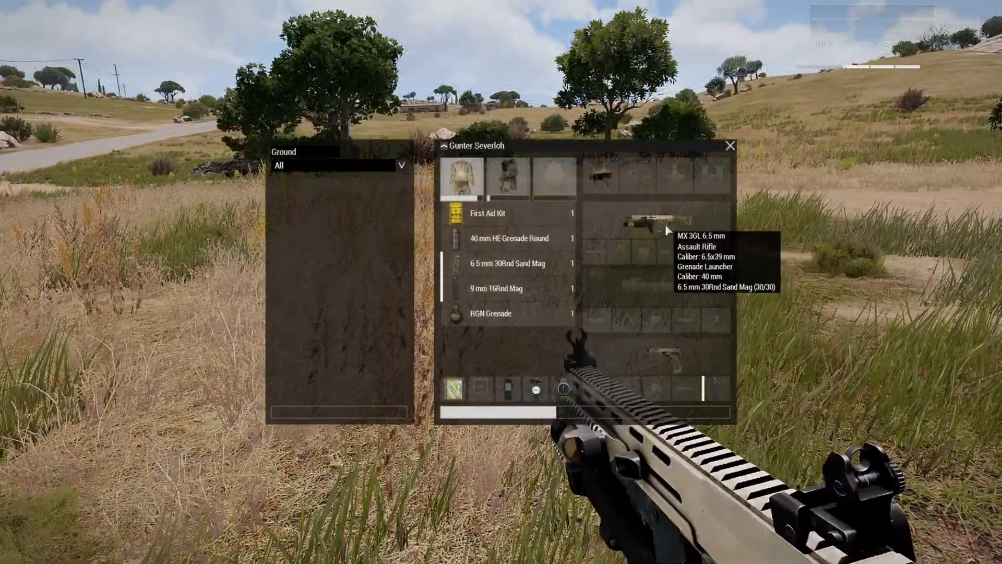
mouse_move(505, 251)
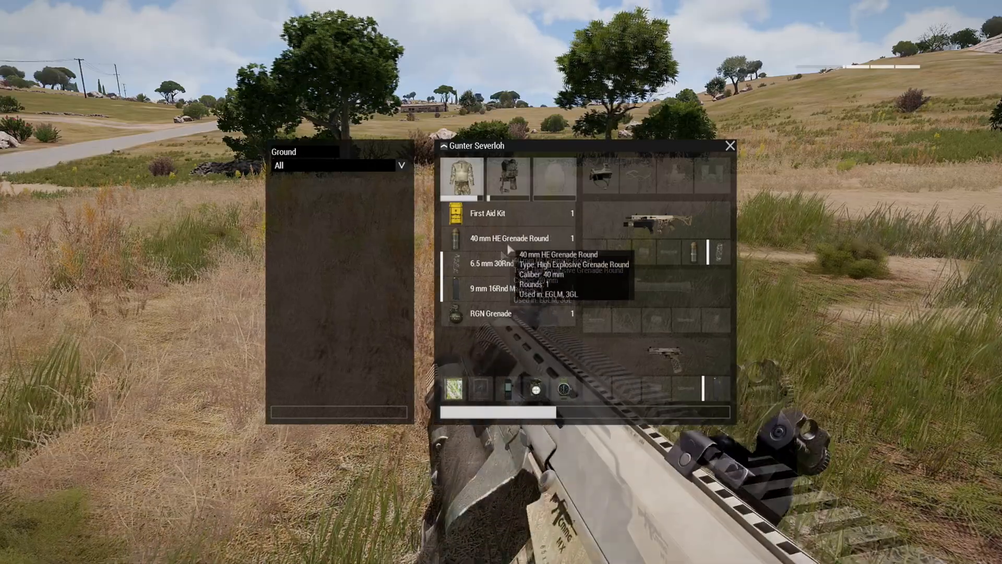
mouse_move(515, 273)
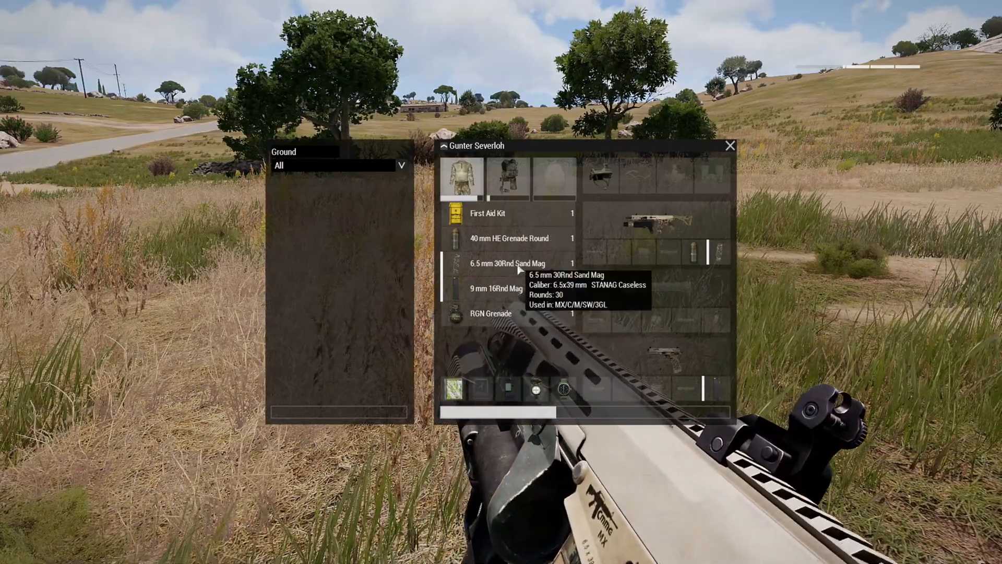
mouse_move(478, 321)
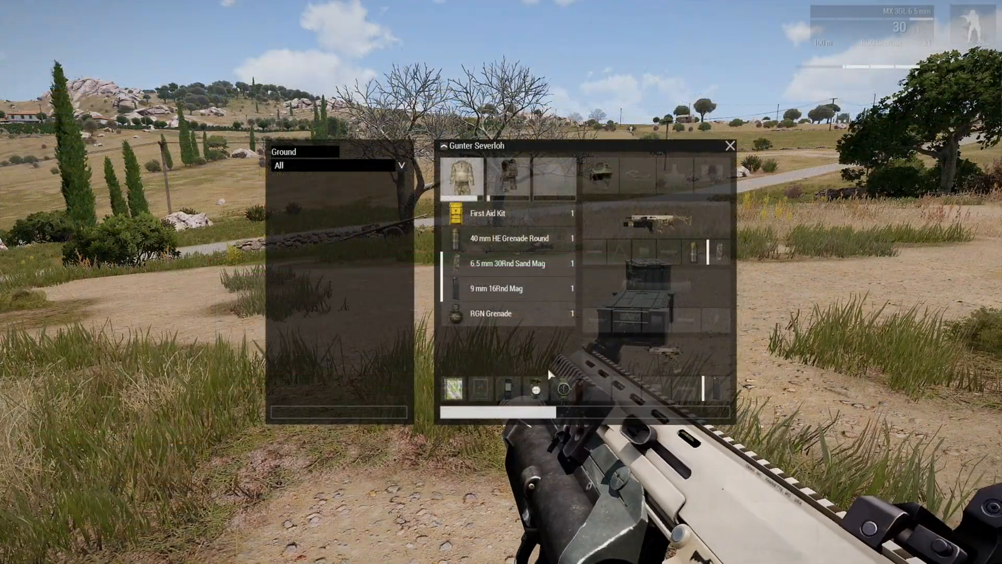
mouse_move(512, 274)
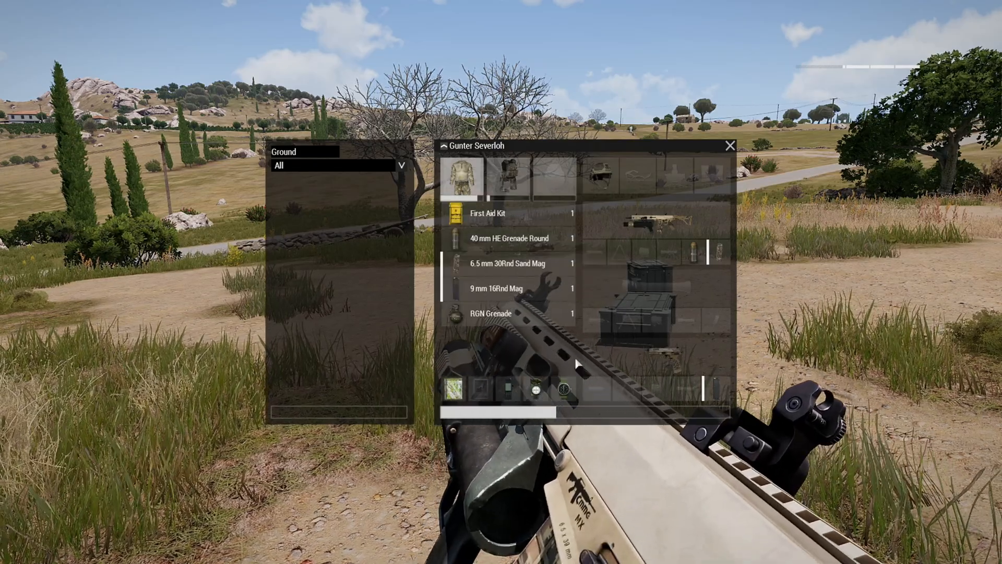
left_click(731, 145)
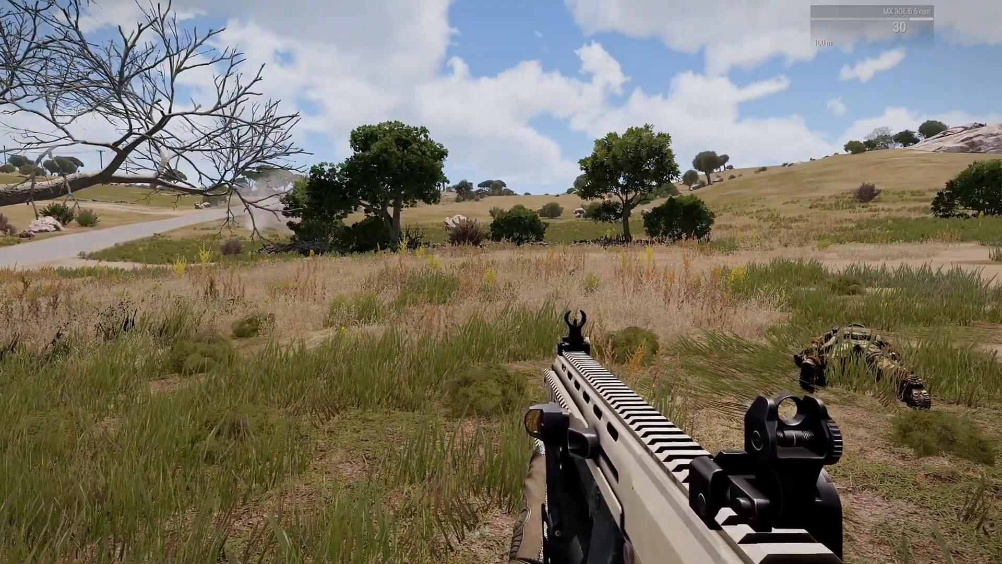
Close the inventory and carry on in the field until the soldier dies and respawns
key("i")
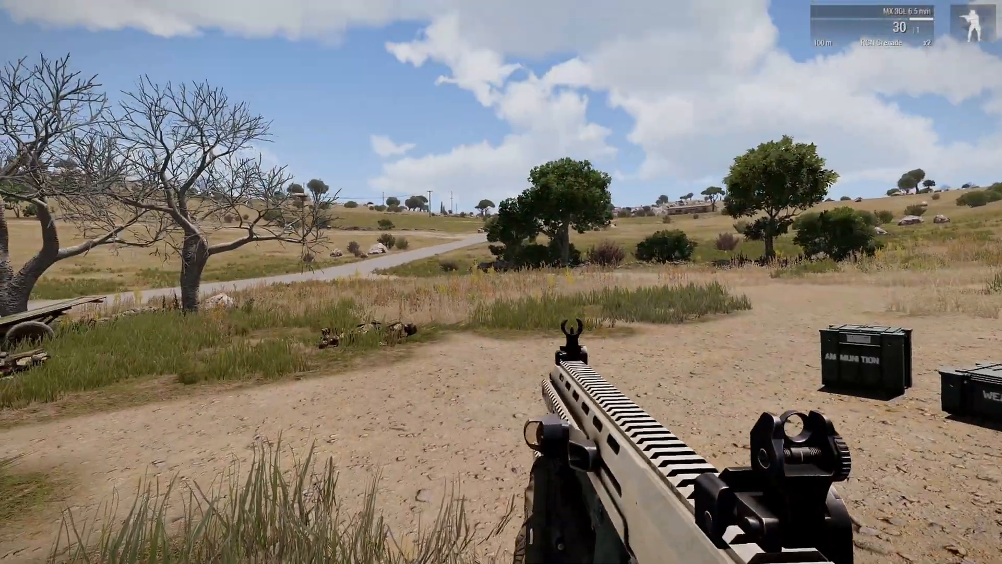
Verify the respawned soldier kept the loadout, including two RGN grenades
key("i")
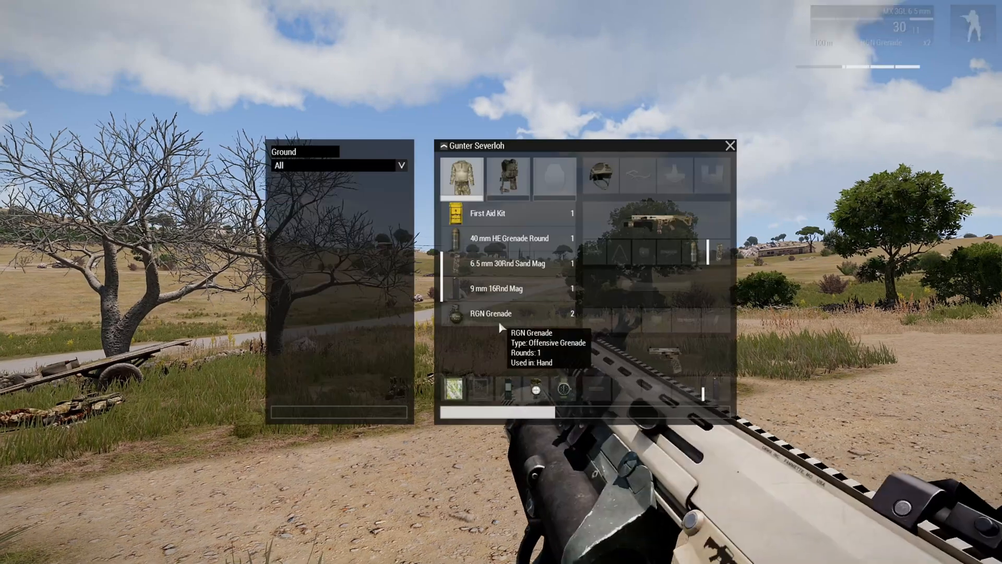